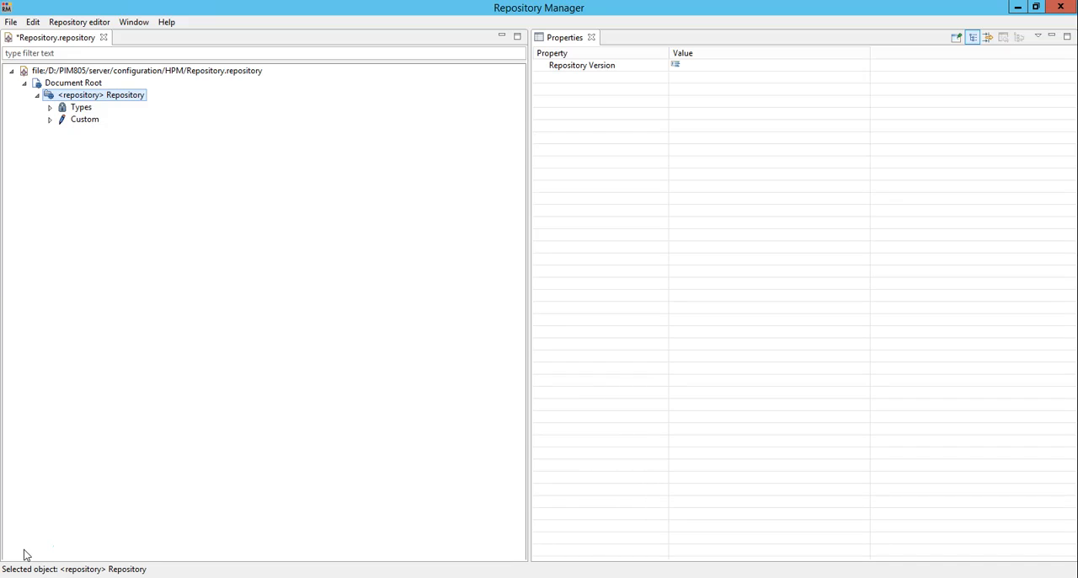
mouse_move(23, 293)
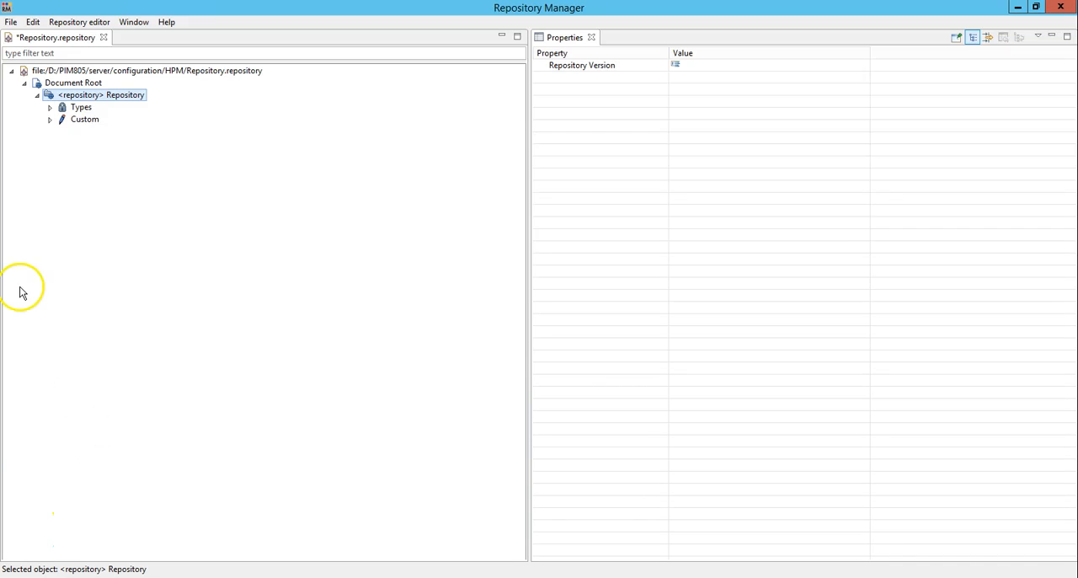
mouse_move(52, 125)
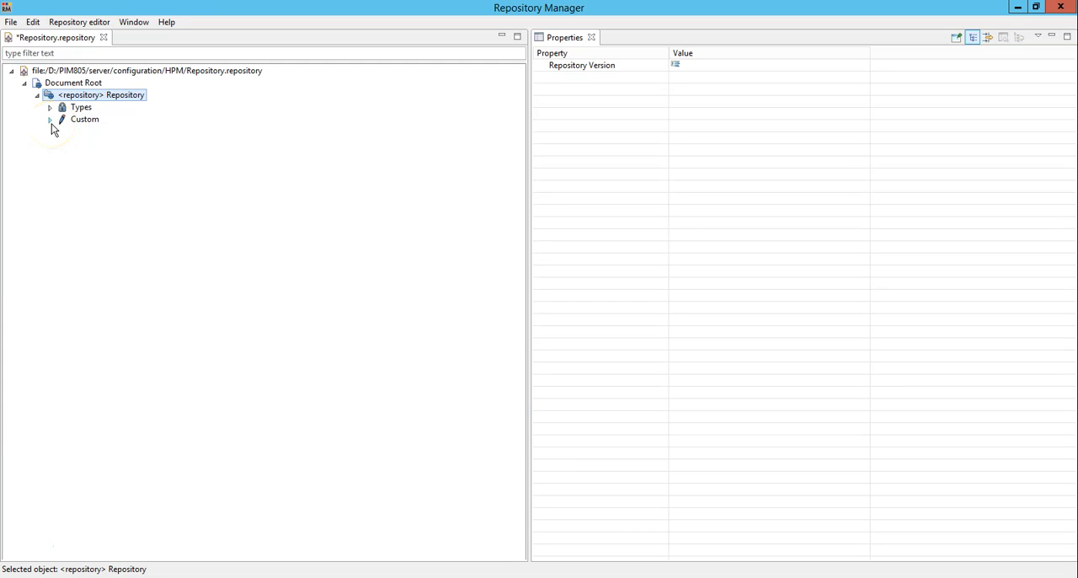
Expand the repository's Types node to reach the ArticleLang language-specific entity
click(49, 118)
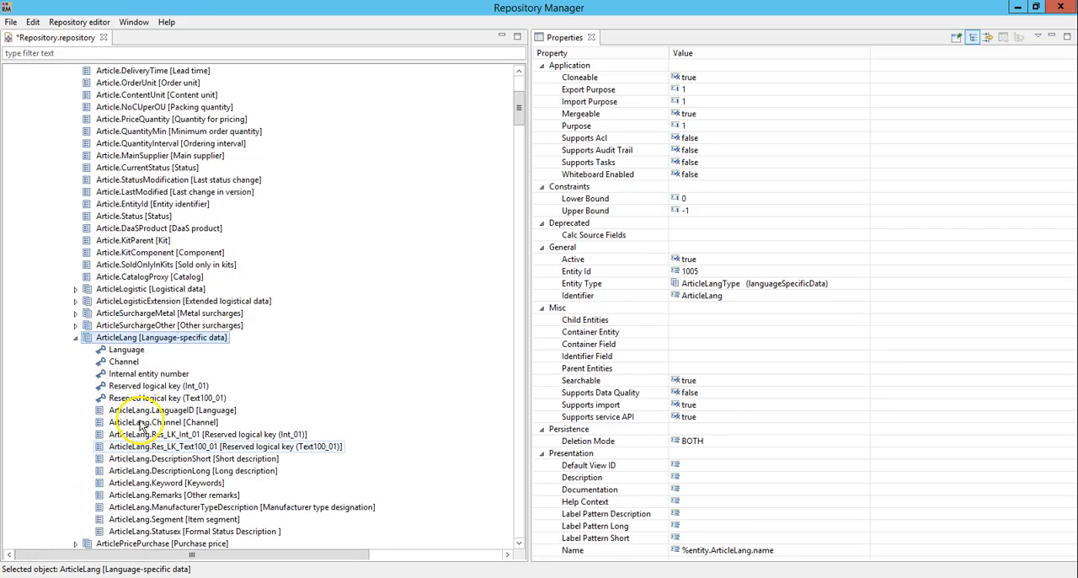
Add a new Field under ArticleLang and set Export Purpose, Import Purpose and Purpose to 1
right_click(161, 337)
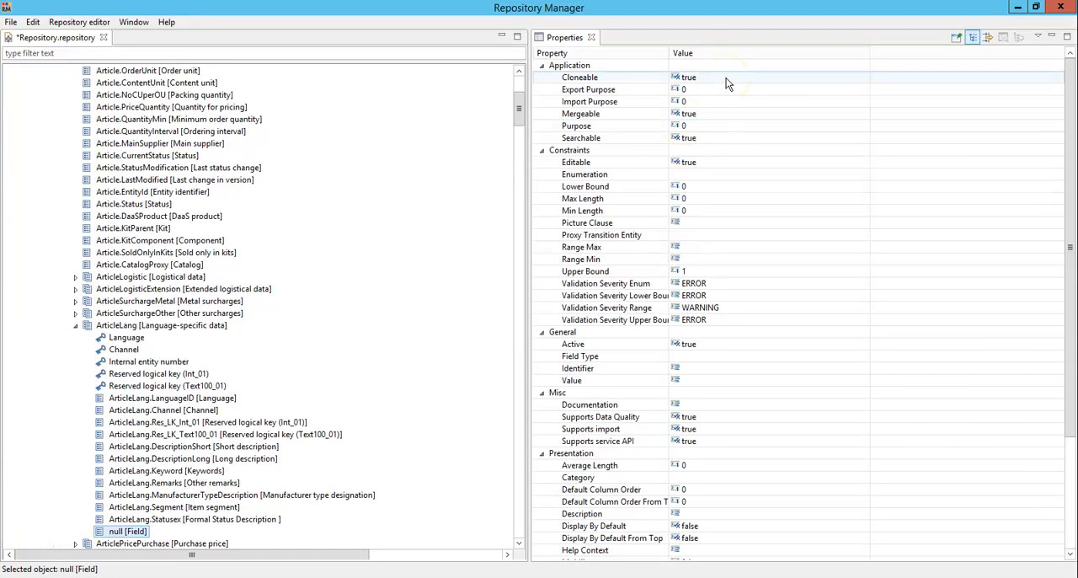
mouse_move(654, 90)
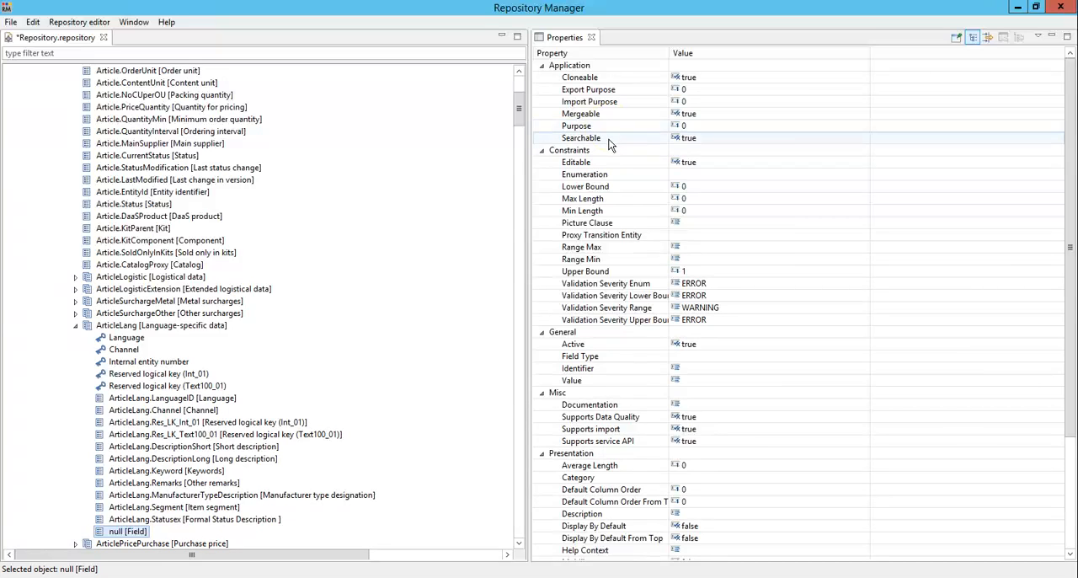
mouse_move(772, 88)
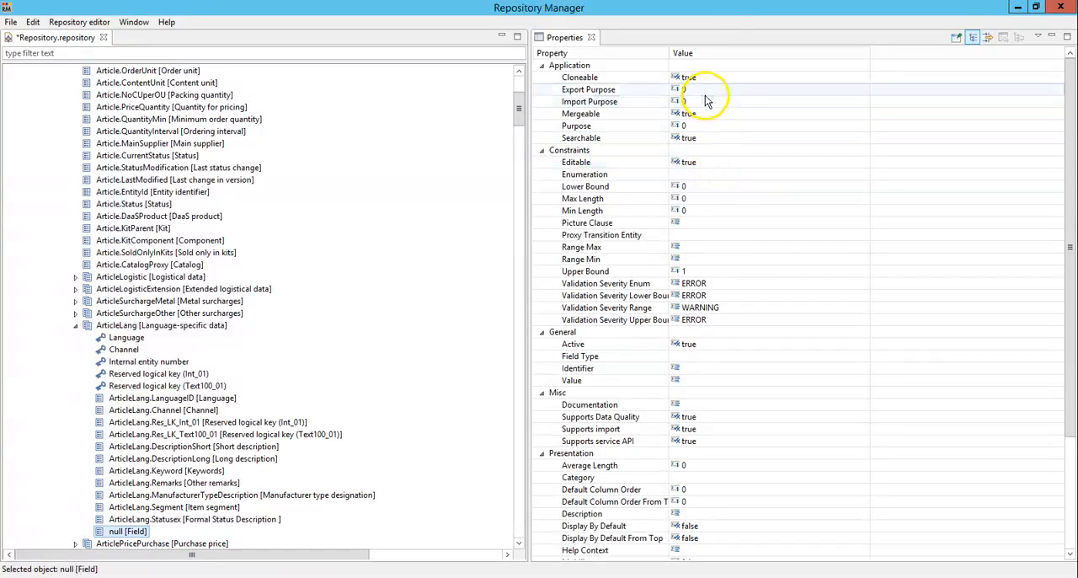
click(589, 89)
text(1)
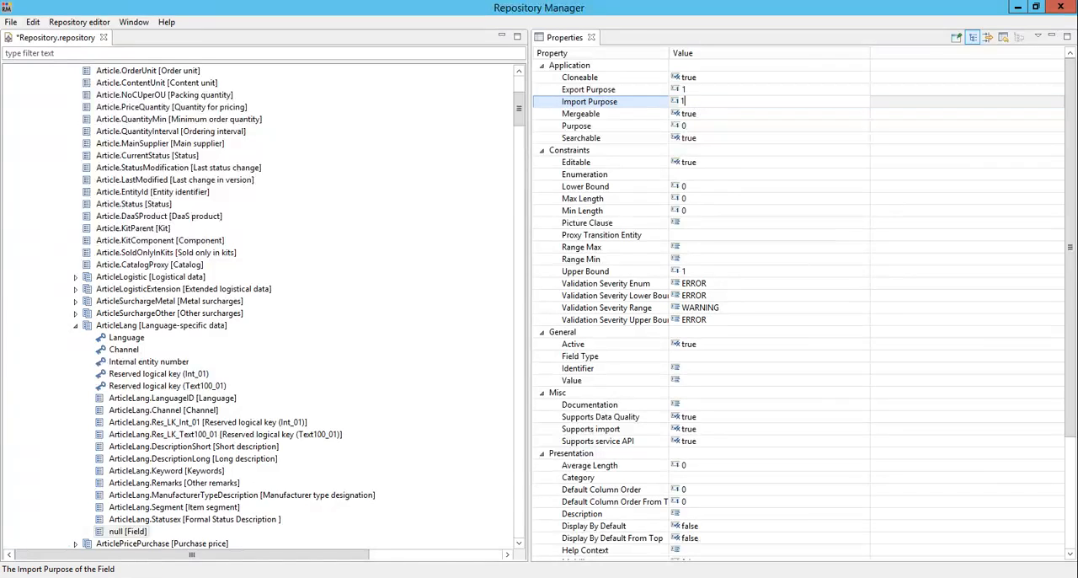
click(576, 125)
text(1)
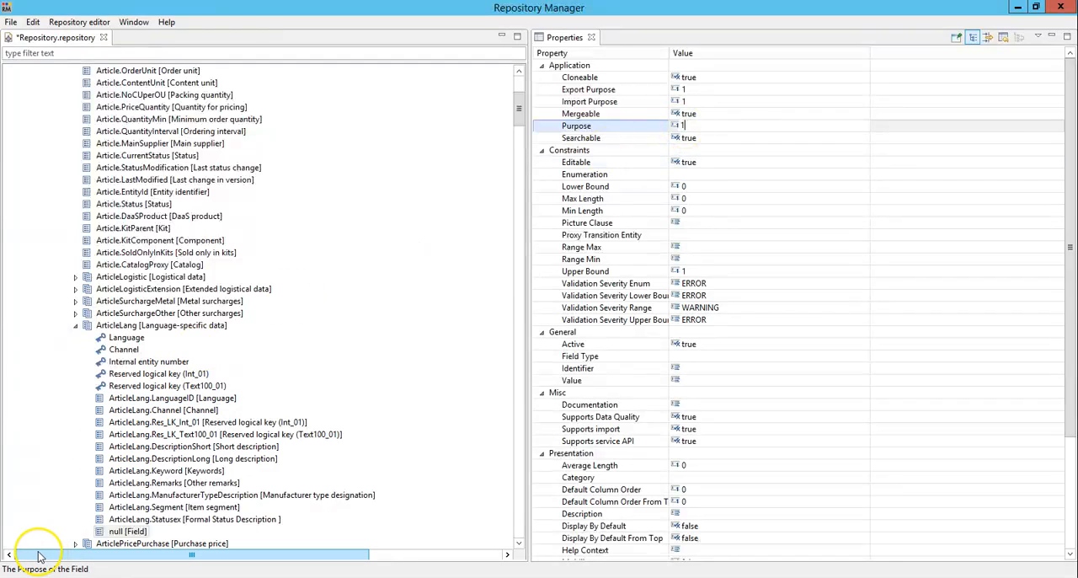
click(585, 176)
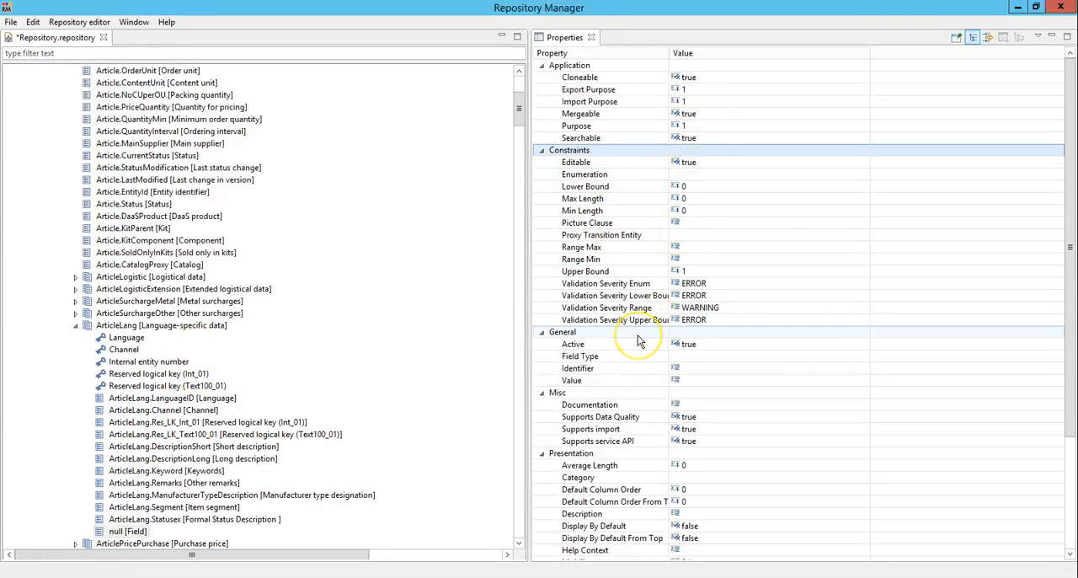
Commit the purpose value, leaving the new field's Active property at true
click(573, 344)
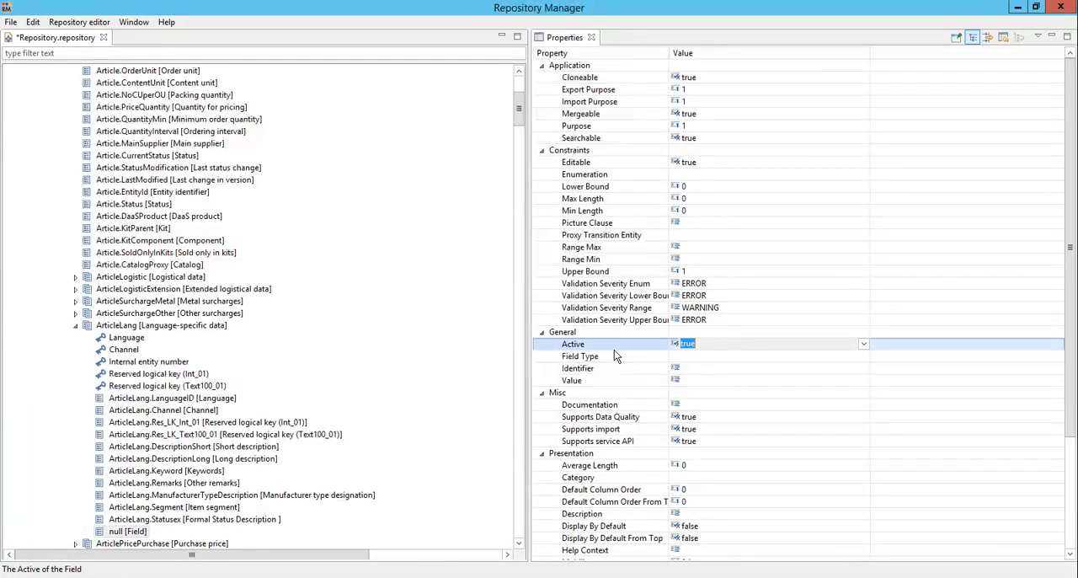
mouse_move(660, 357)
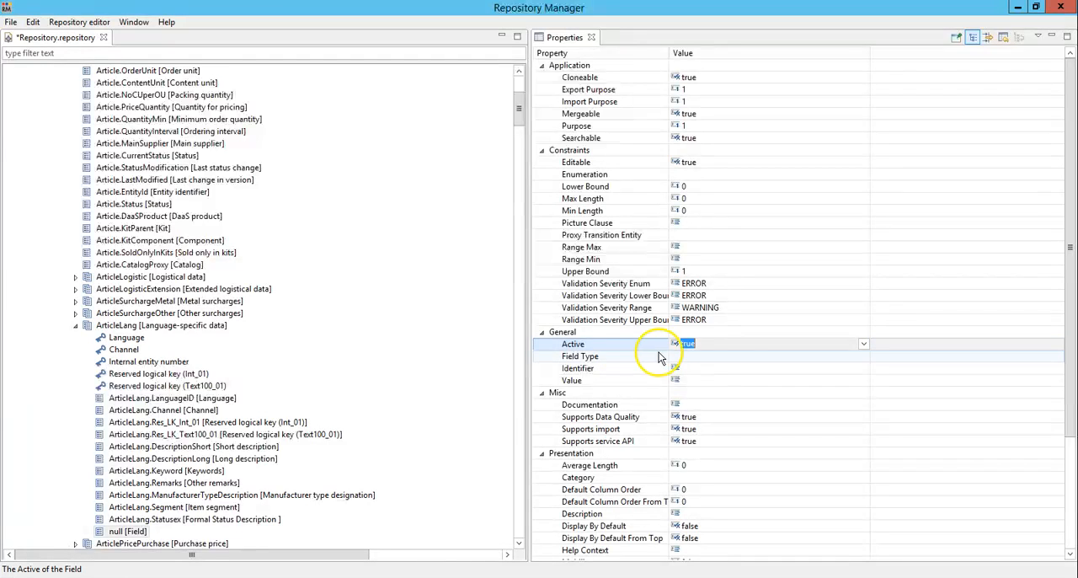
mouse_move(661, 364)
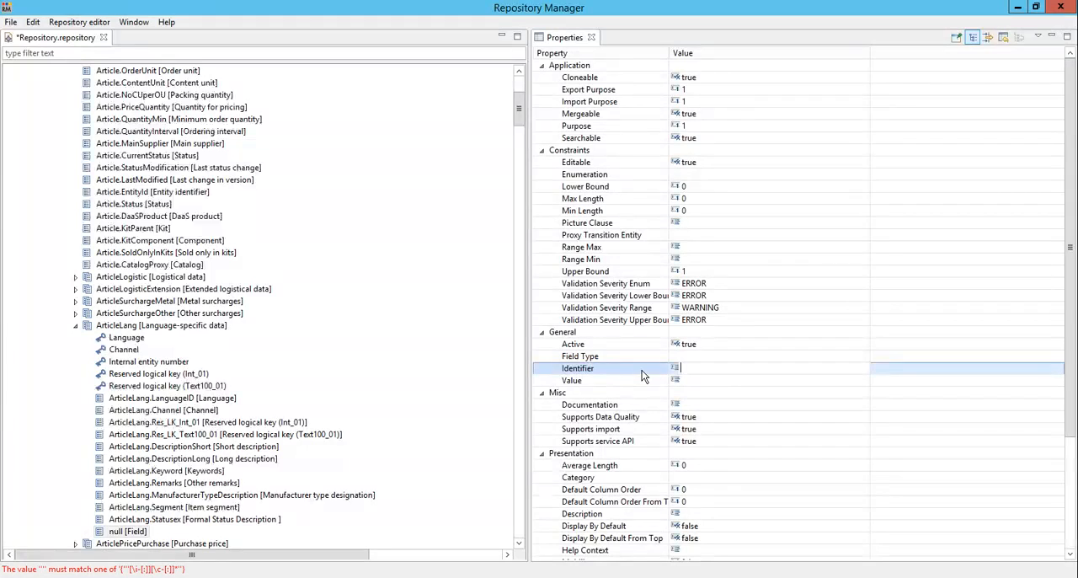
mouse_move(649, 377)
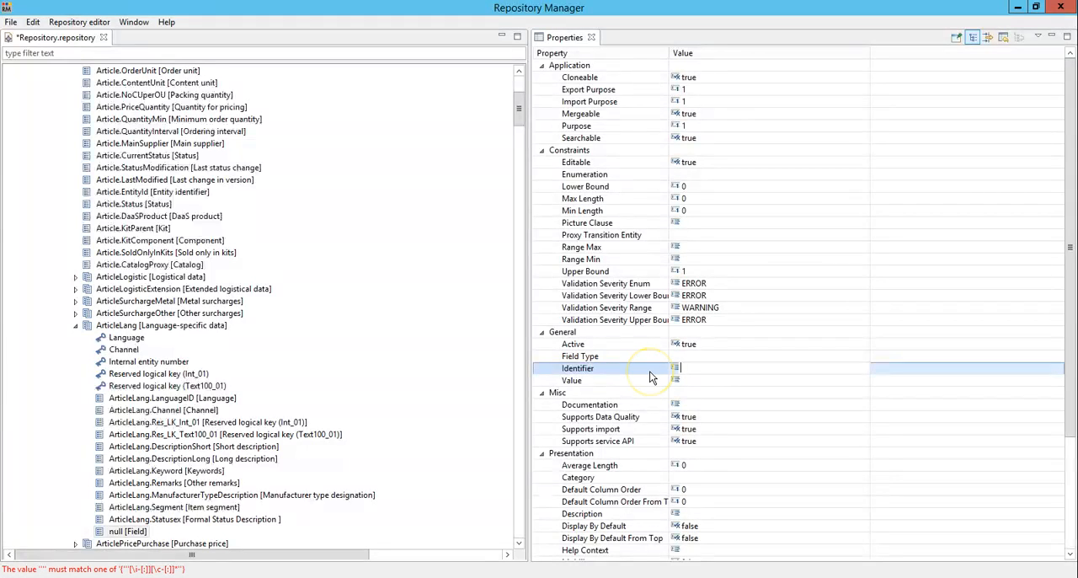
mouse_move(647, 371)
text(ArticleLang.MarkettingText)
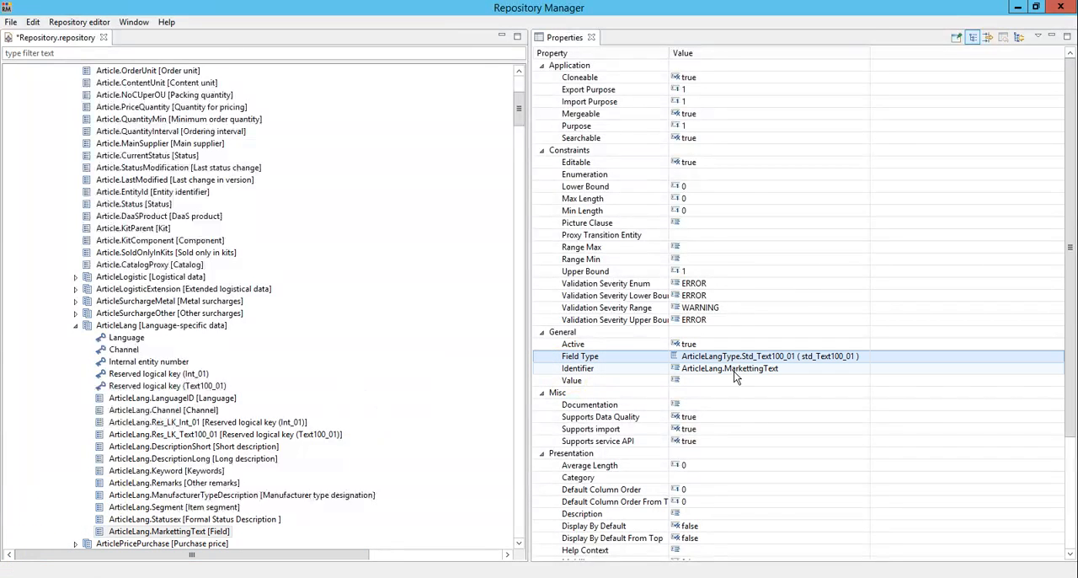
mouse_move(721, 370)
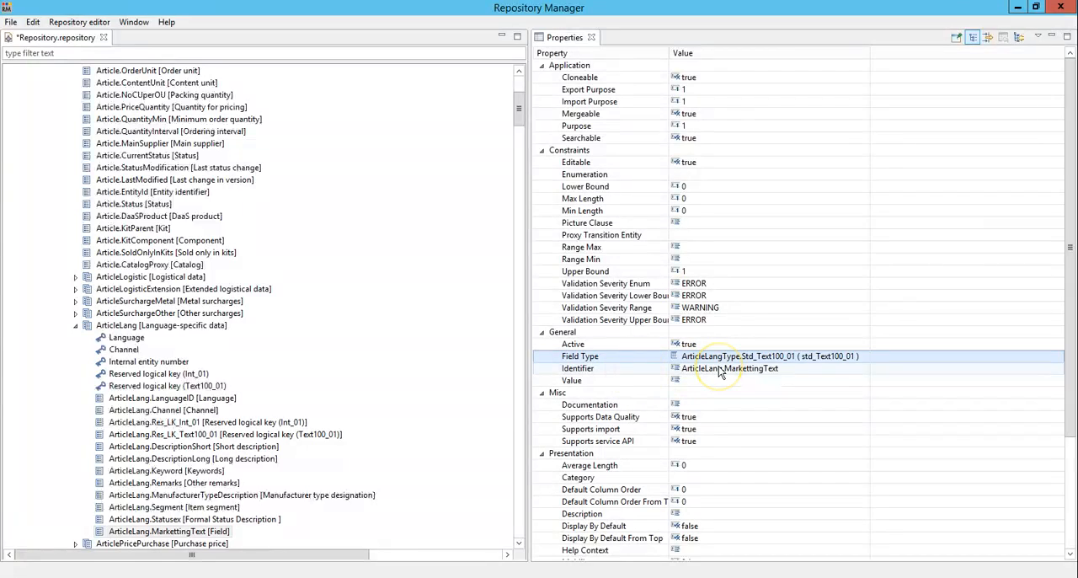
mouse_move(751, 377)
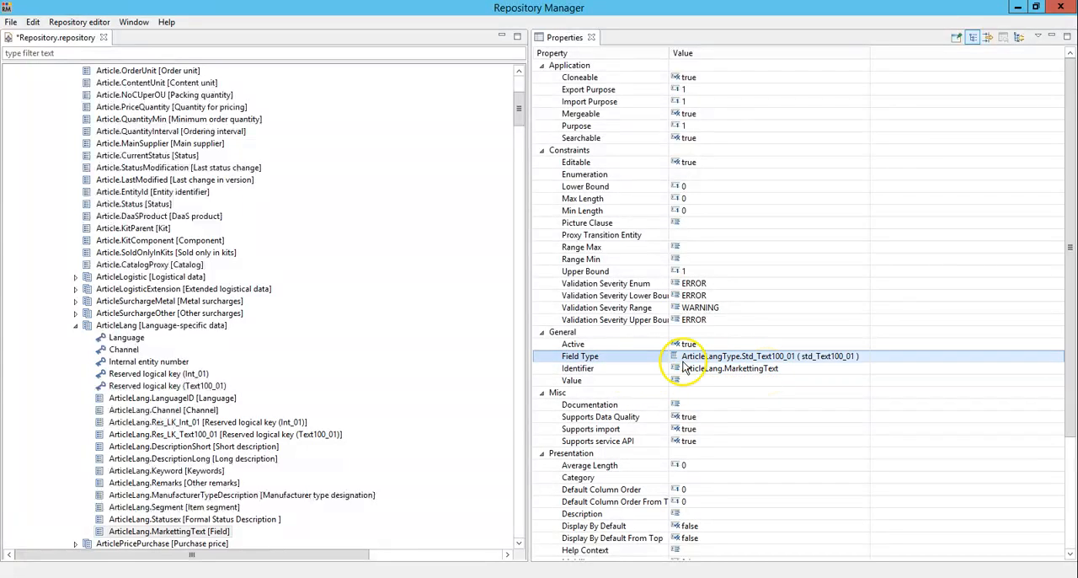
mouse_move(740, 364)
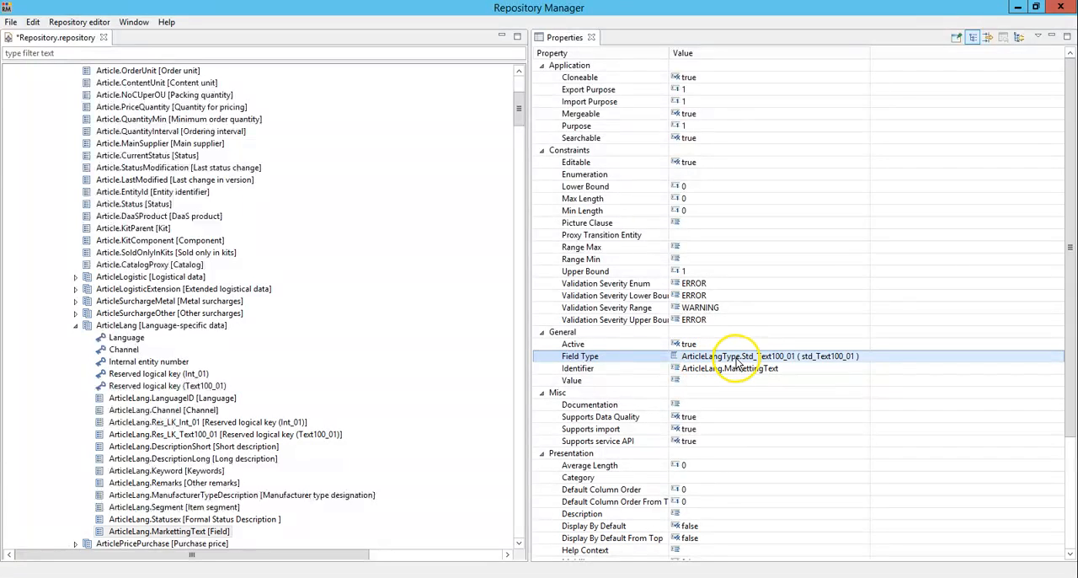
mouse_move(807, 361)
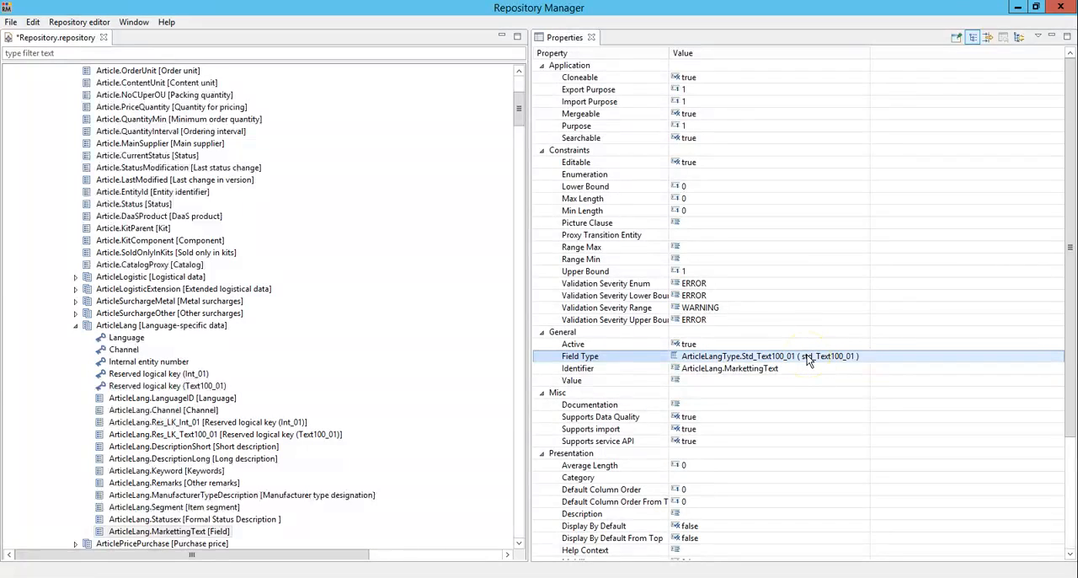
scroll(down, 3)
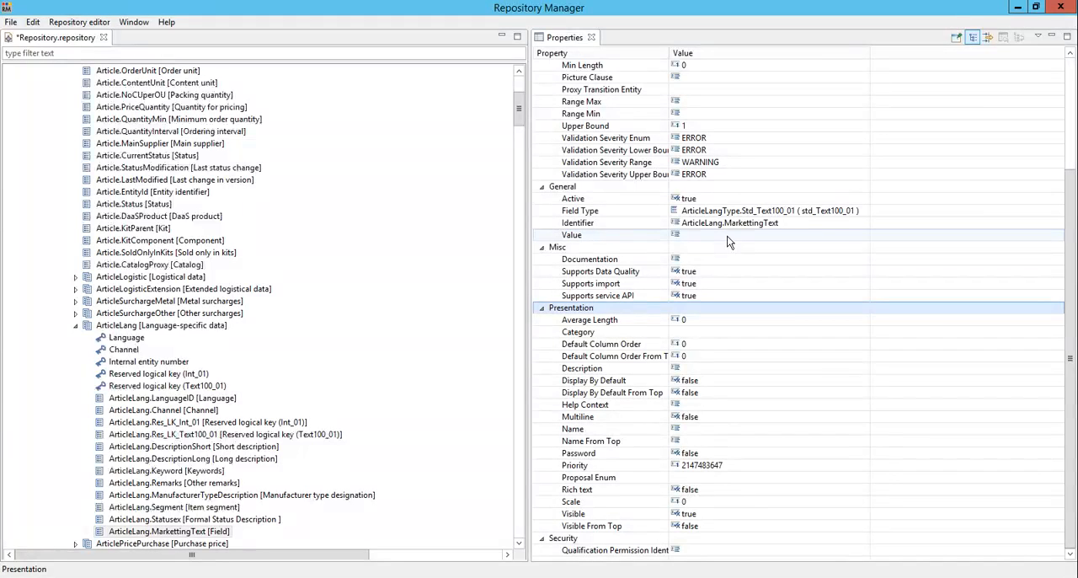
mouse_move(721, 293)
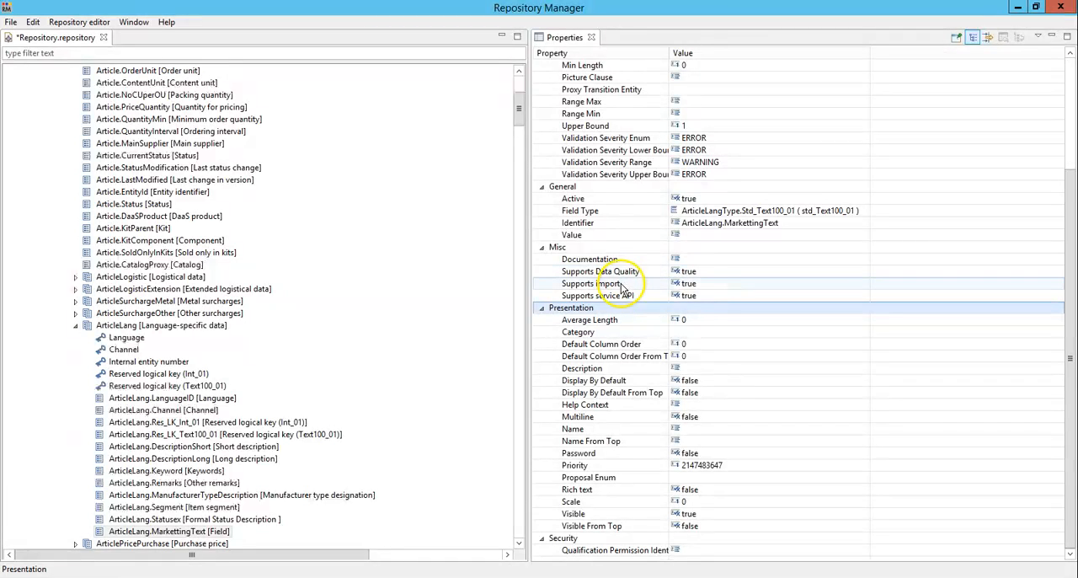
mouse_move(621, 300)
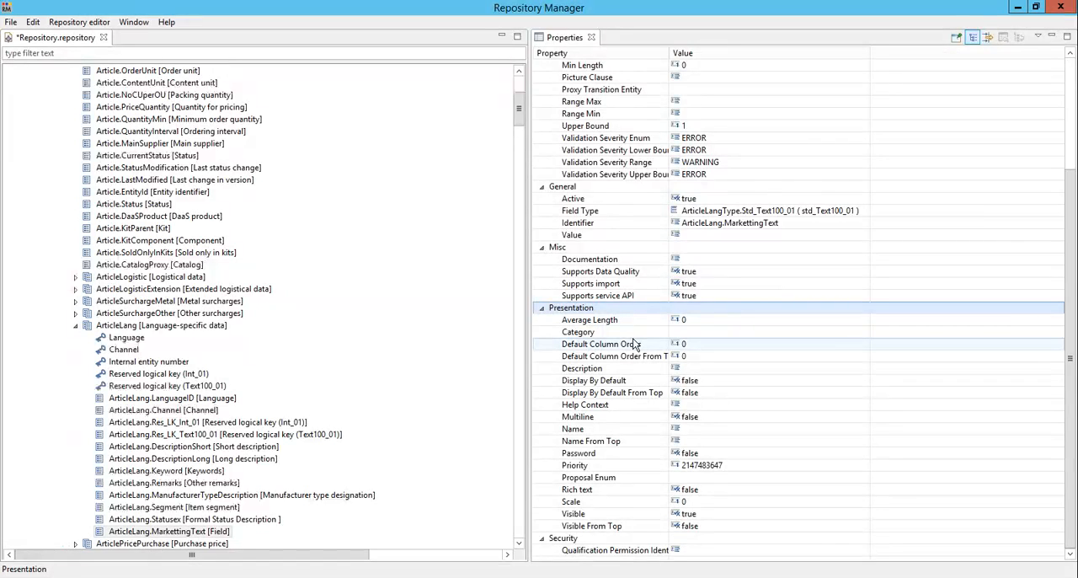
mouse_move(624, 462)
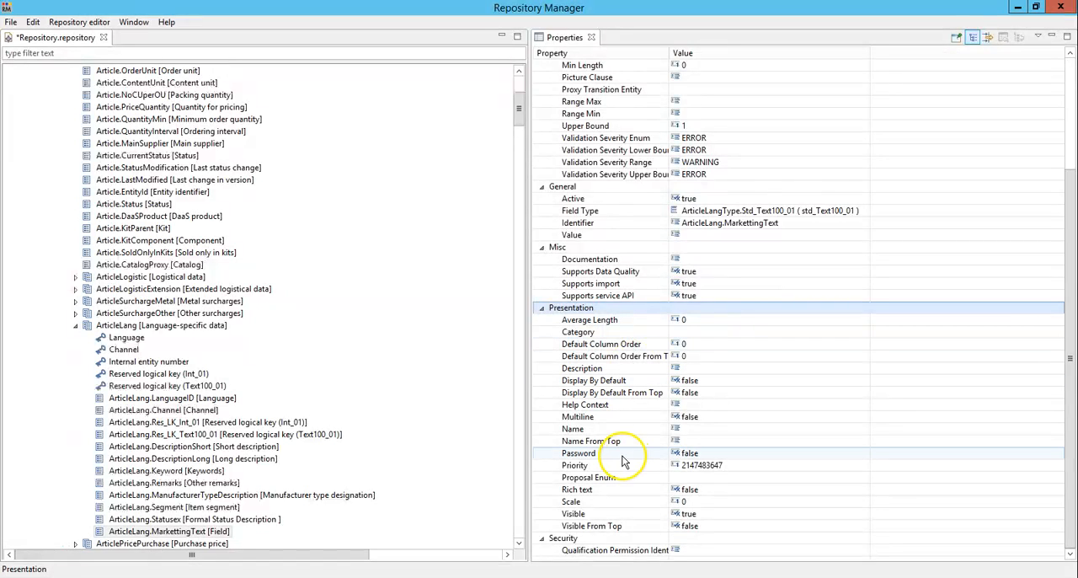
mouse_move(721, 436)
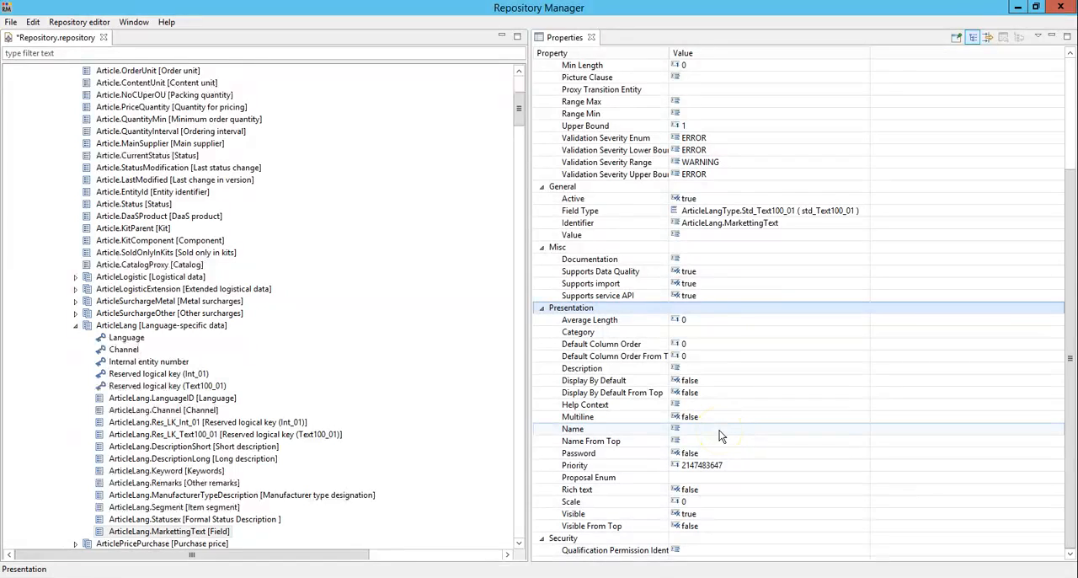
mouse_move(30, 553)
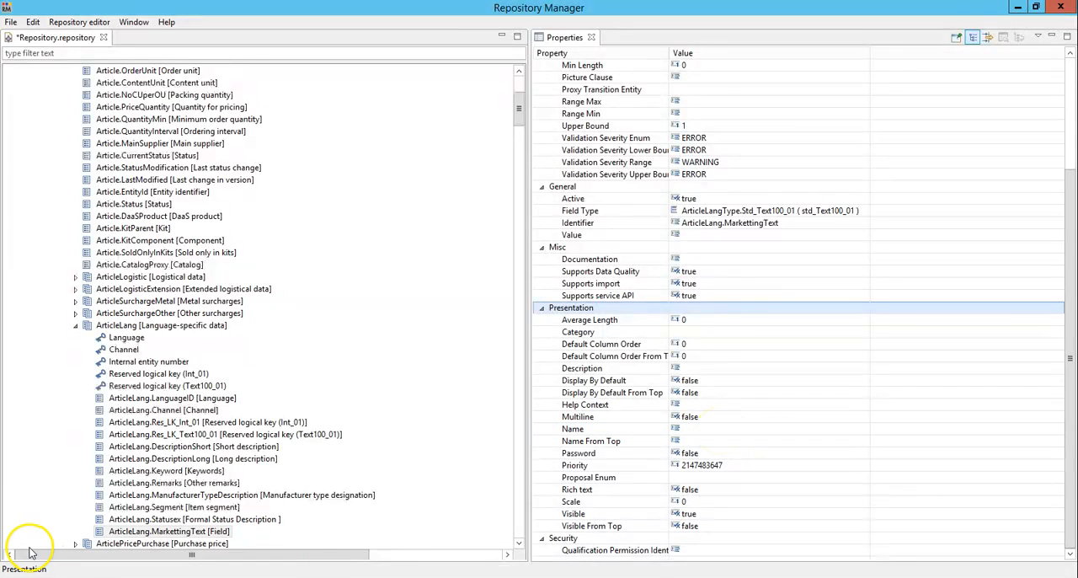
Set Name to %field.ArticleLang.MarkettingText.name and Name From Top to its nameFromTop key
click(573, 428)
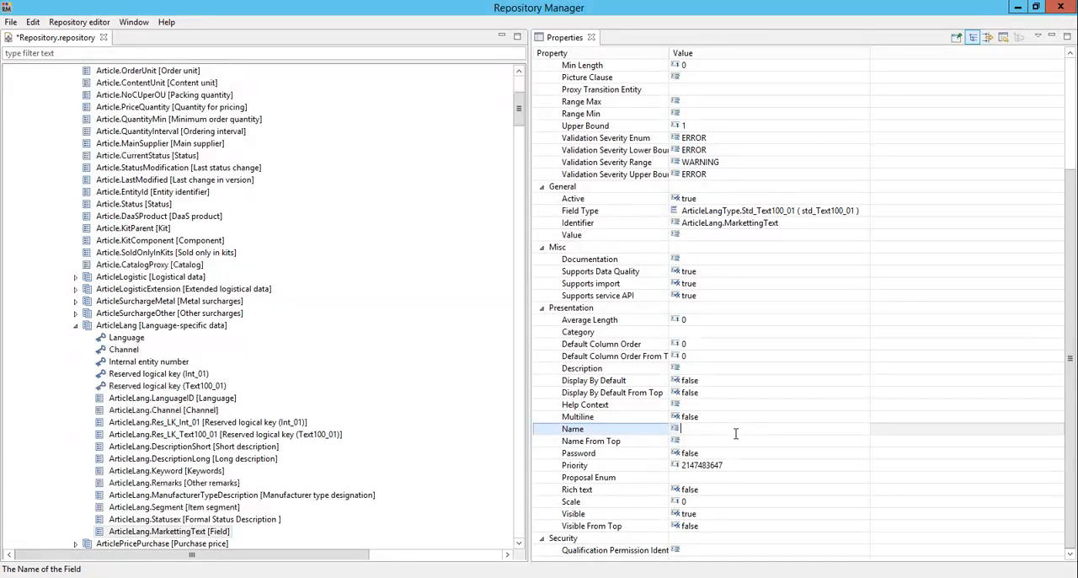
text(field.ArticleLang.MarkettingText.name)
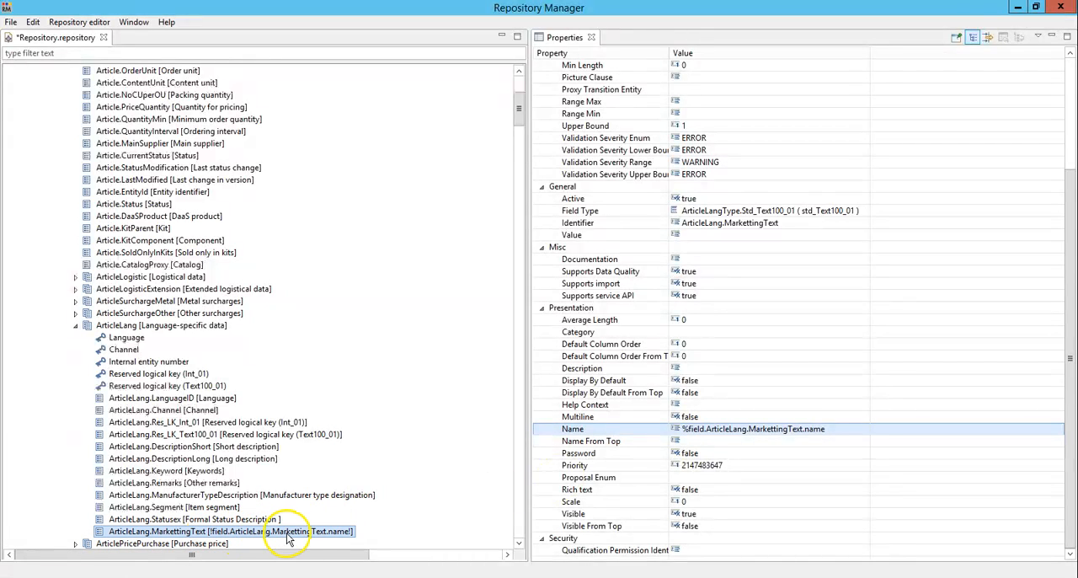
mouse_move(331, 539)
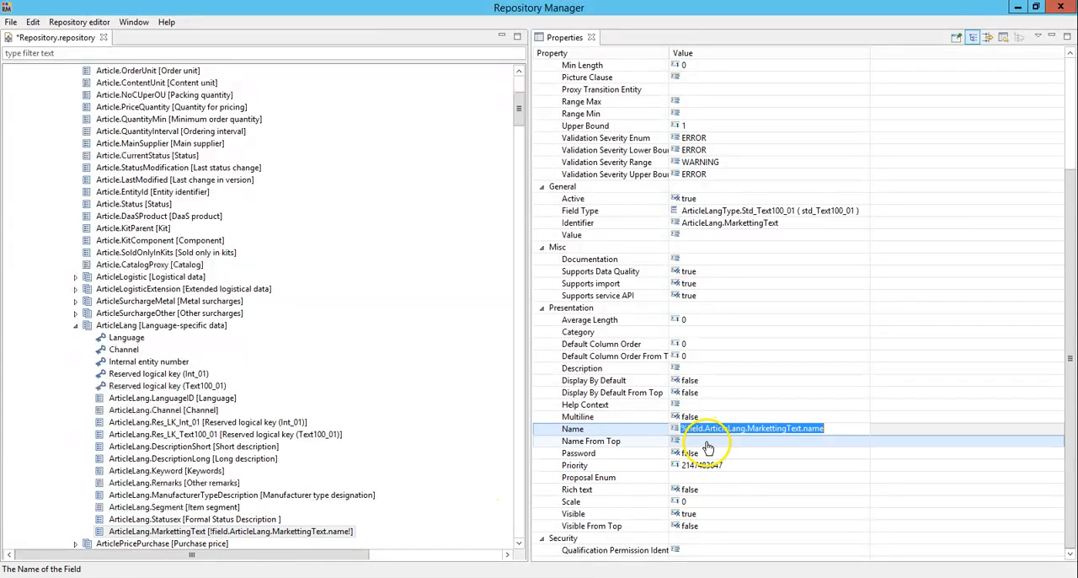
click(590, 441)
text(%field.ArticleLang.MarkettingText.nameFromTop)
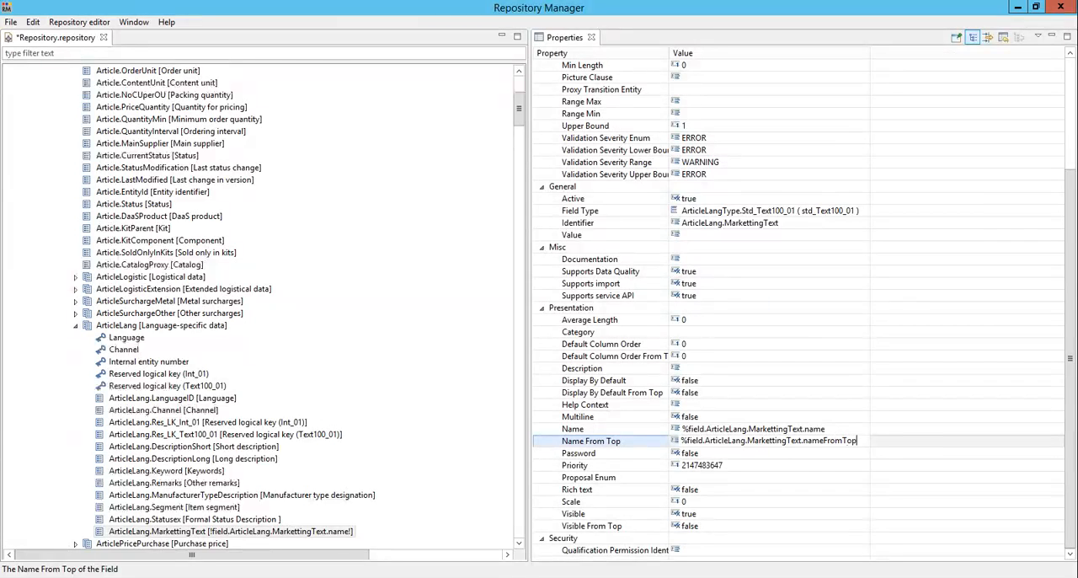
click(580, 453)
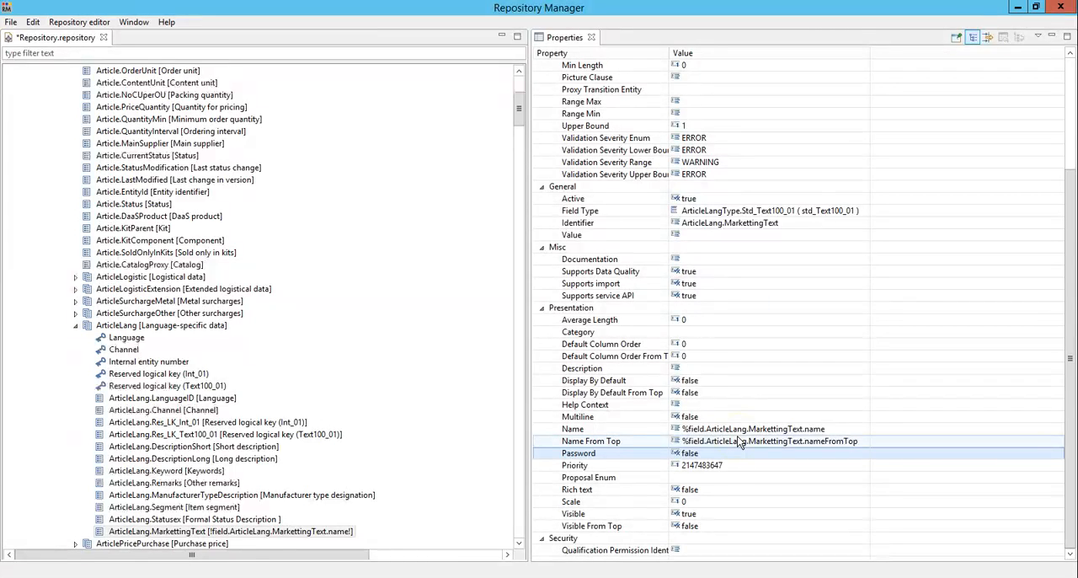
click(580, 454)
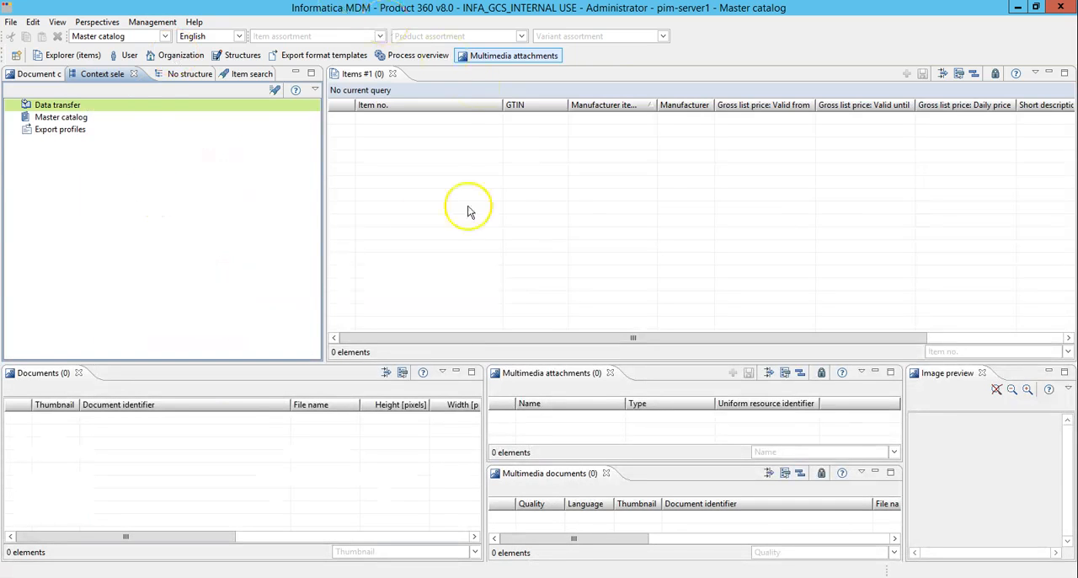
mouse_move(479, 155)
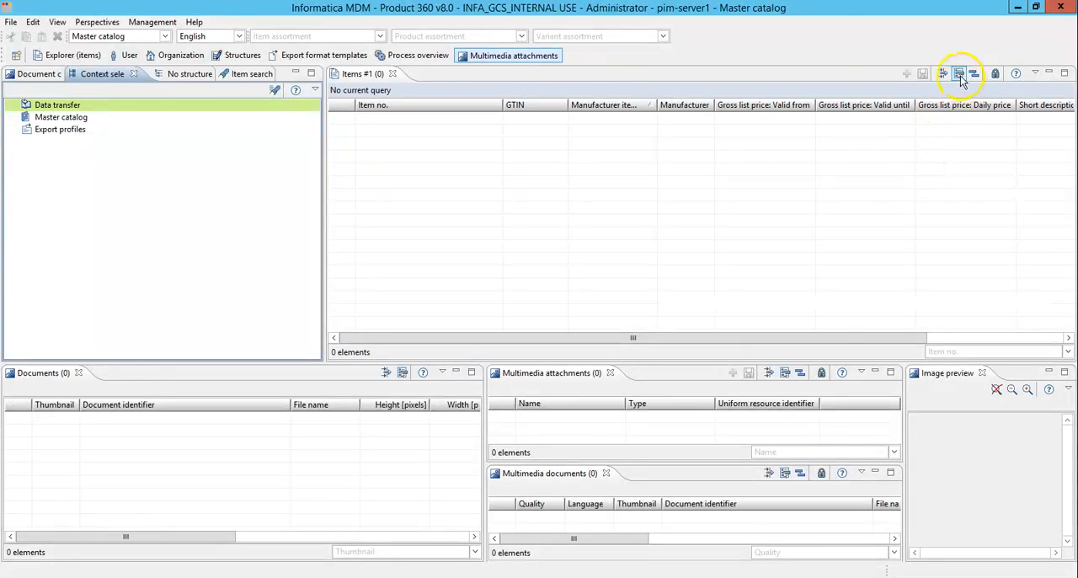
Bring up the Field selection dialog for the Items list to review the Texts group
click(959, 74)
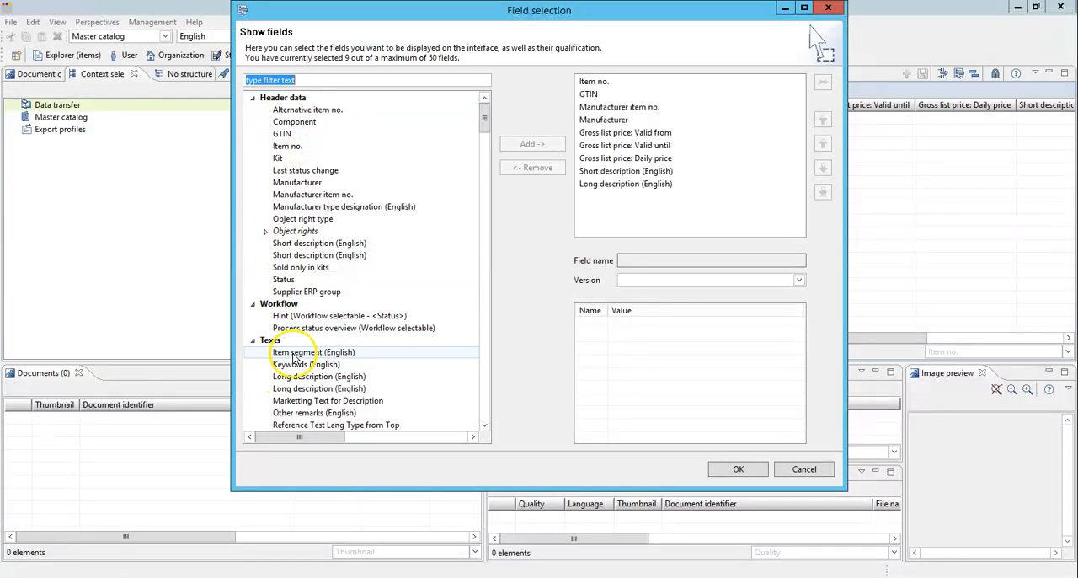
mouse_move(314, 352)
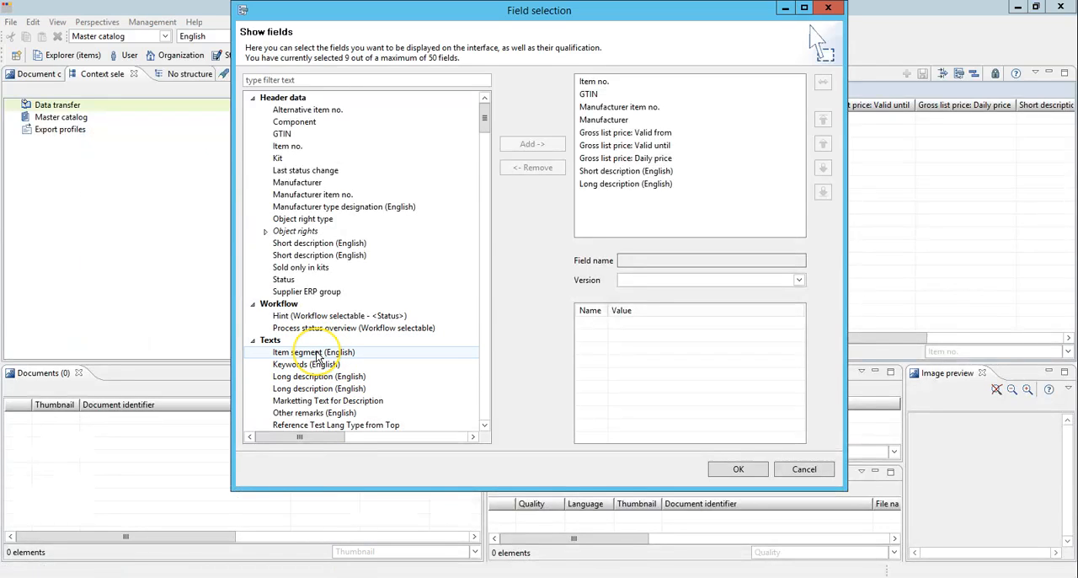
mouse_move(314, 350)
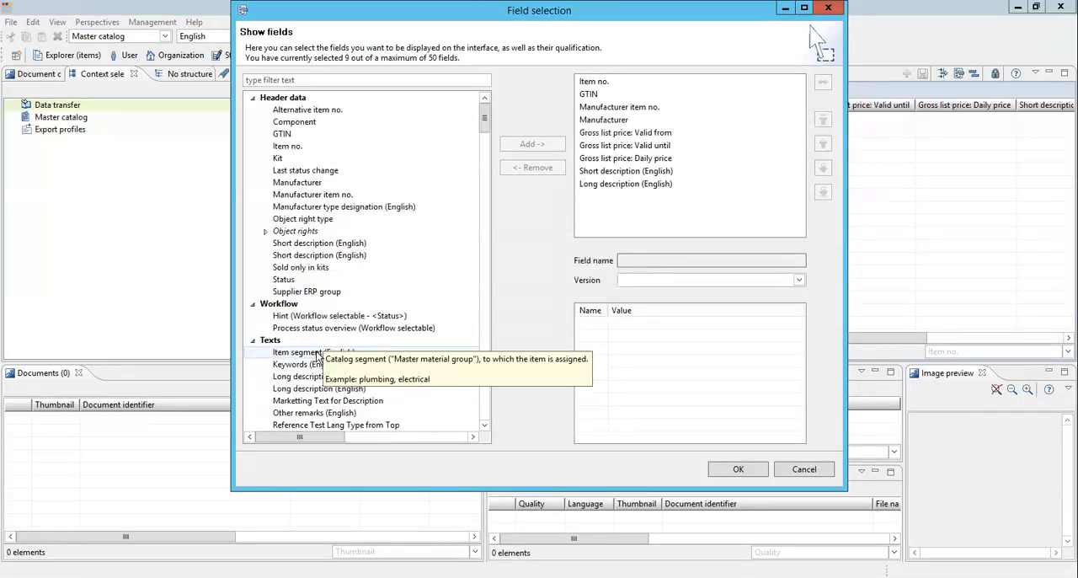
mouse_move(403, 364)
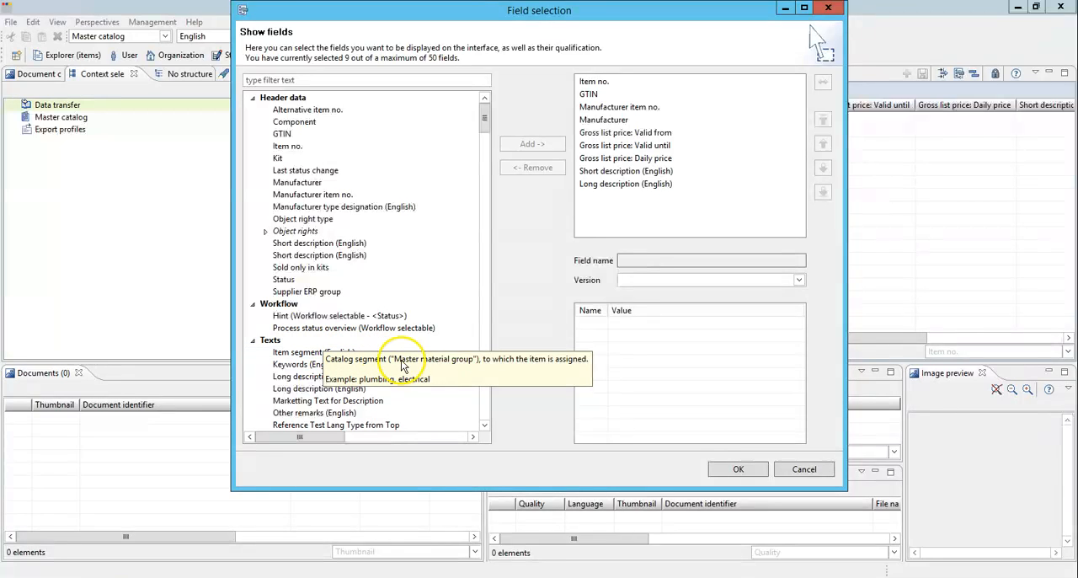
mouse_move(540, 366)
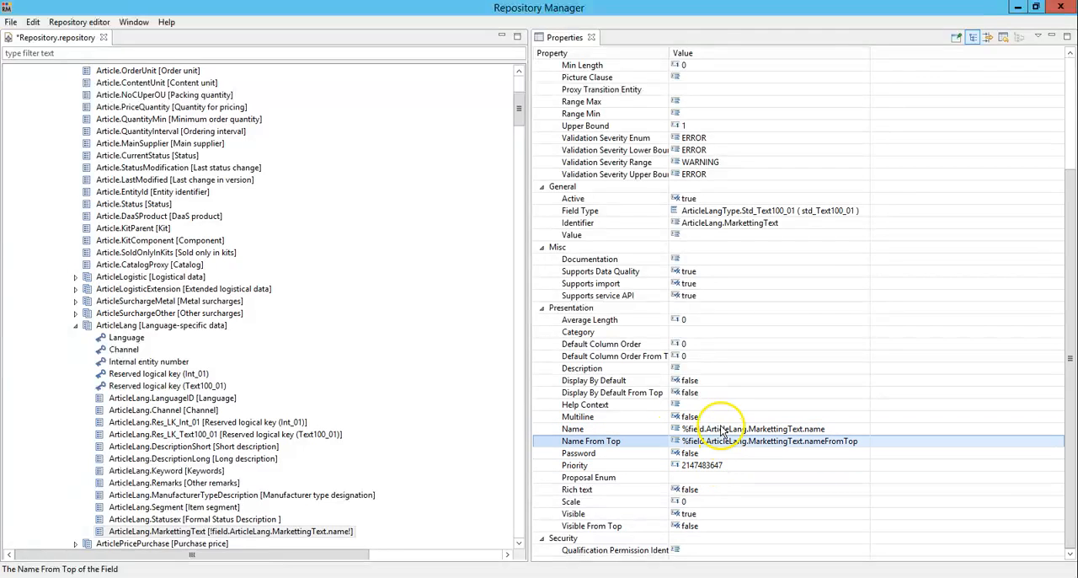
Complete the Description value as %field.ArticleLang.MarketingText.description and commit it
click(583, 368)
text(%field.ArticleLang.MarkettingText.des)
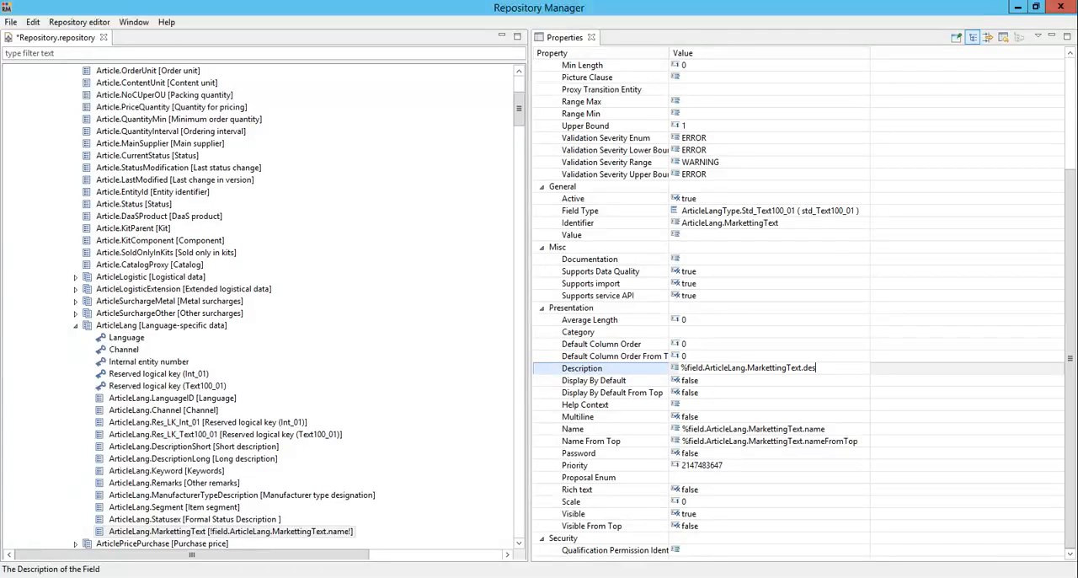
text(cription)
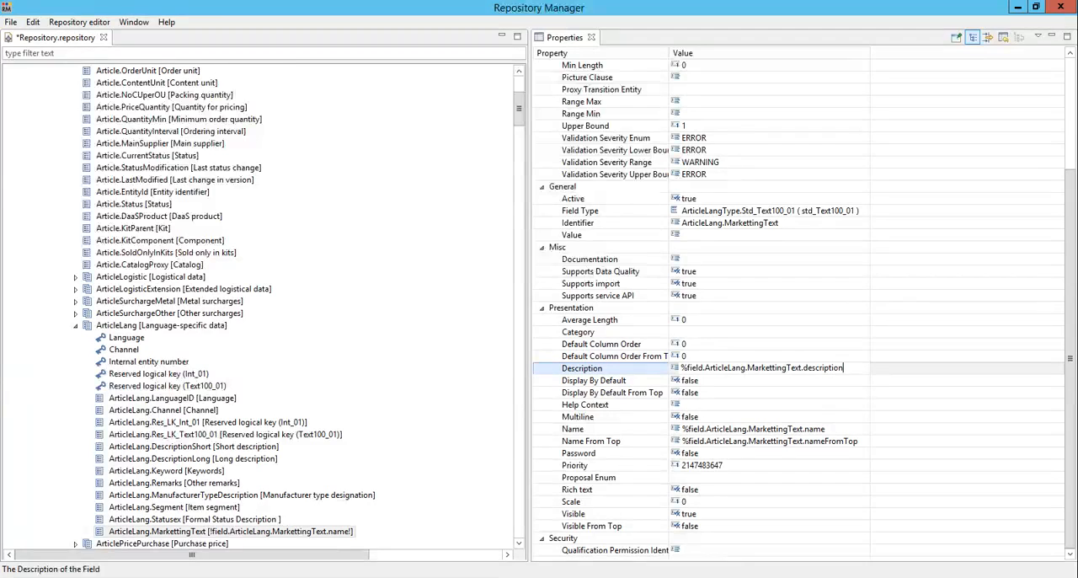
click(593, 381)
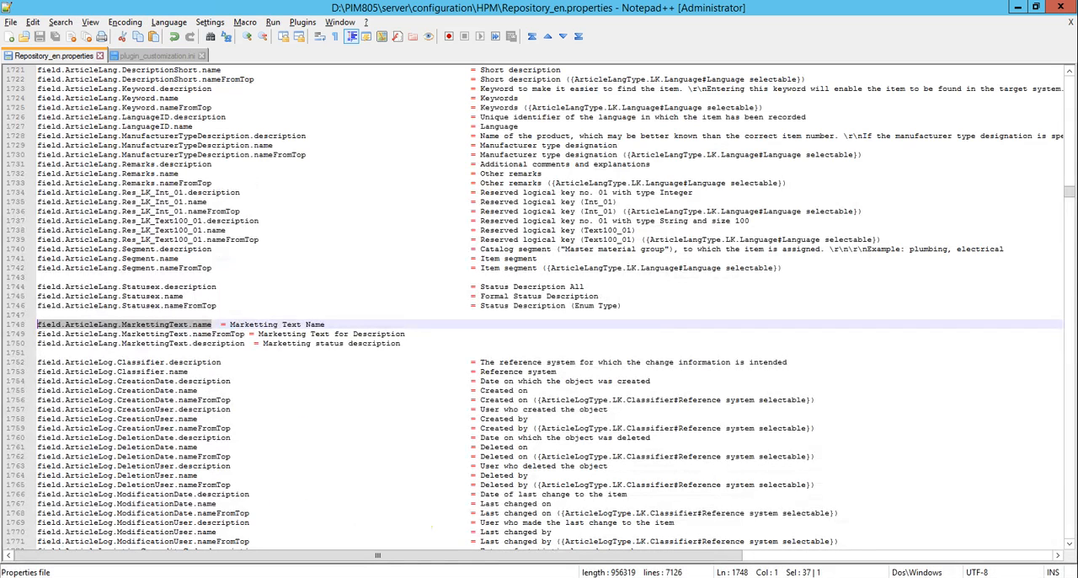
Focus the field.ArticleLang.MarketingText name entry in Repository_en.properties to check the labels
click(155, 323)
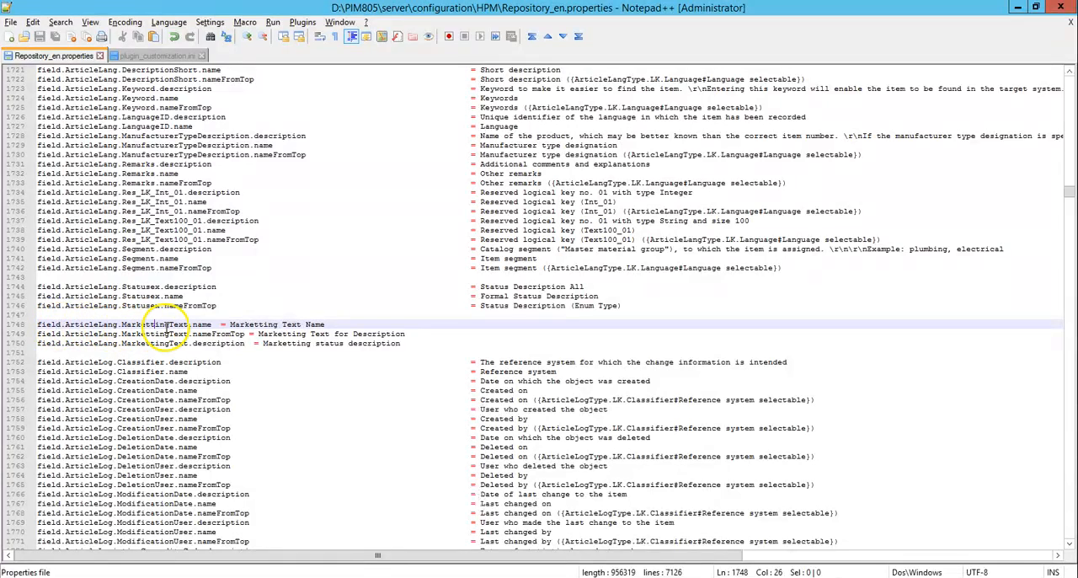
mouse_move(283, 324)
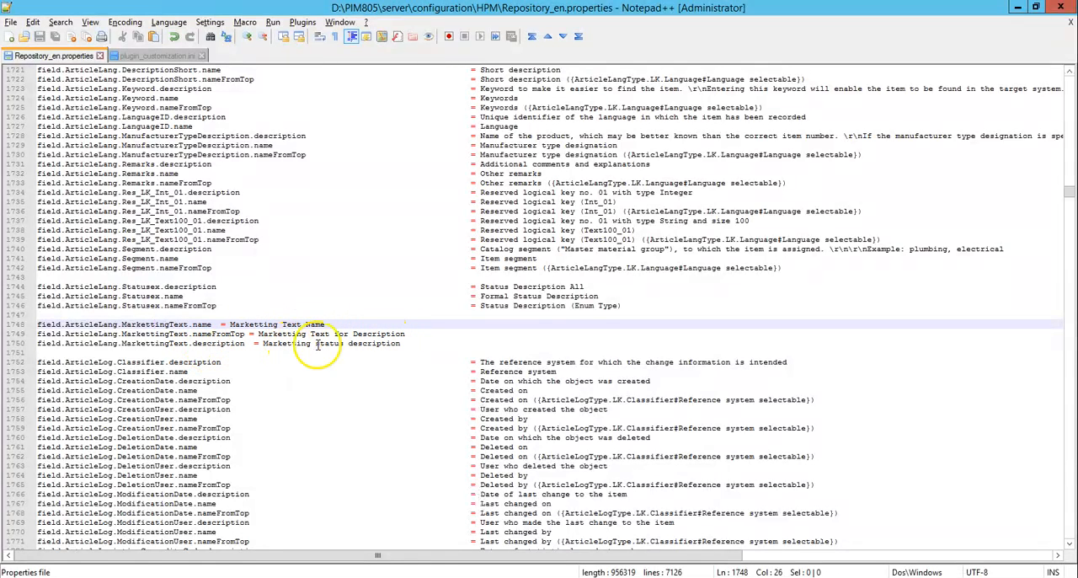
mouse_move(371, 346)
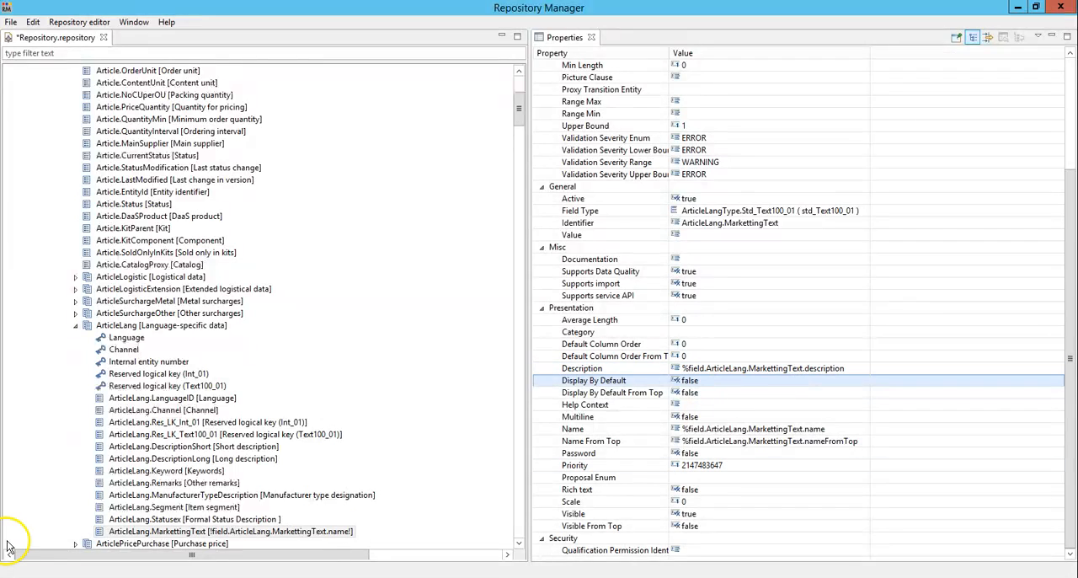
Set the field's Category to texts [Texts] and confirm the rich client's Field selection dialog
click(758, 331)
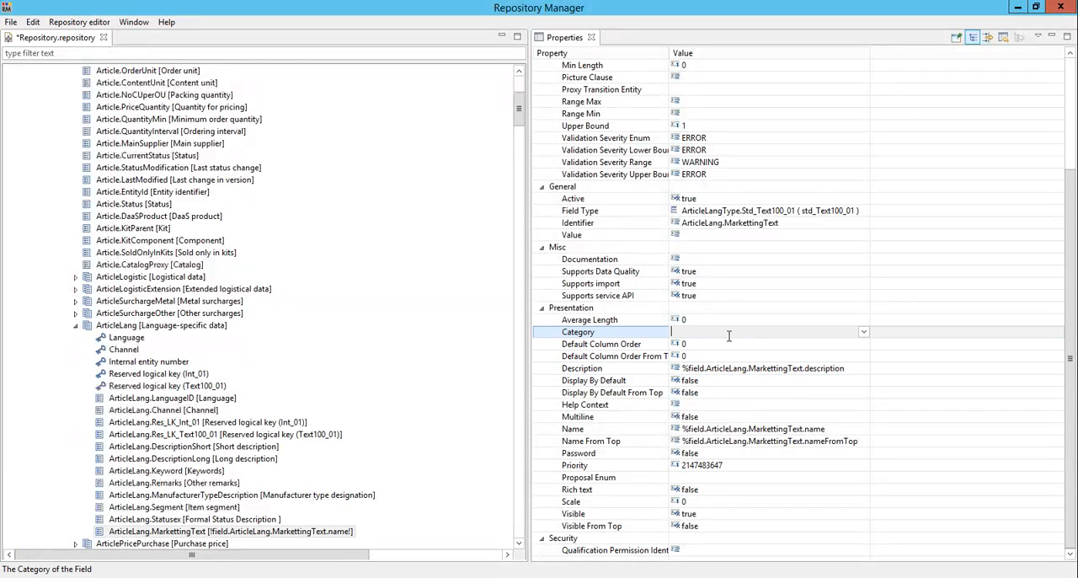
mouse_move(827, 324)
text(texts [Texts])
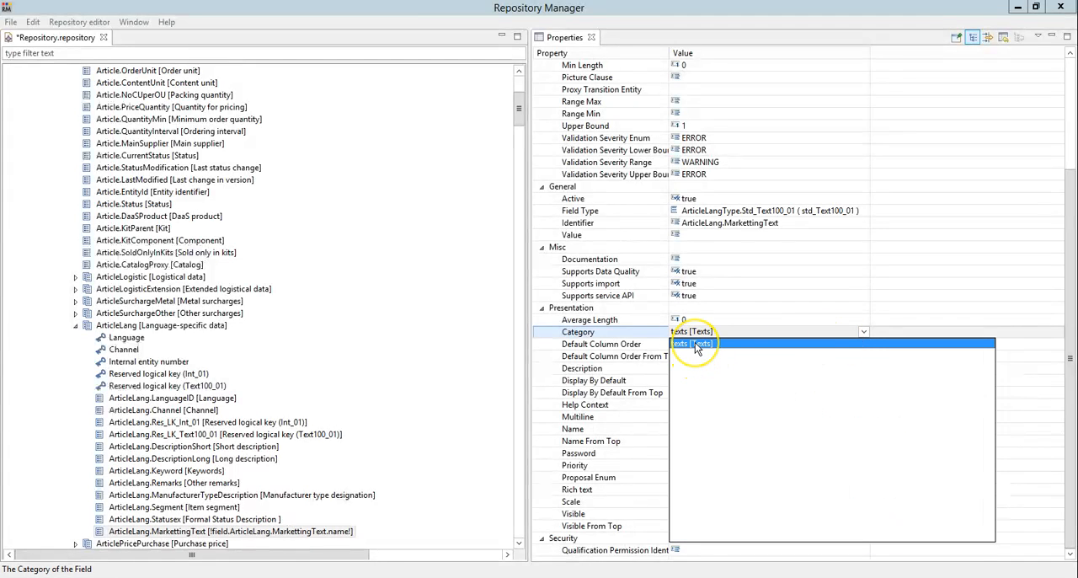
click(693, 344)
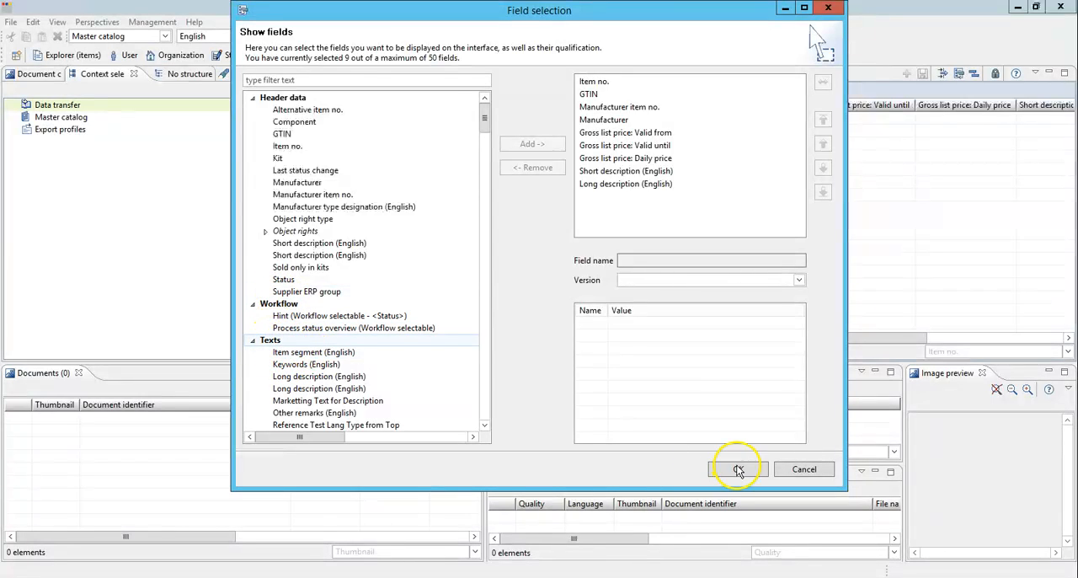
click(738, 469)
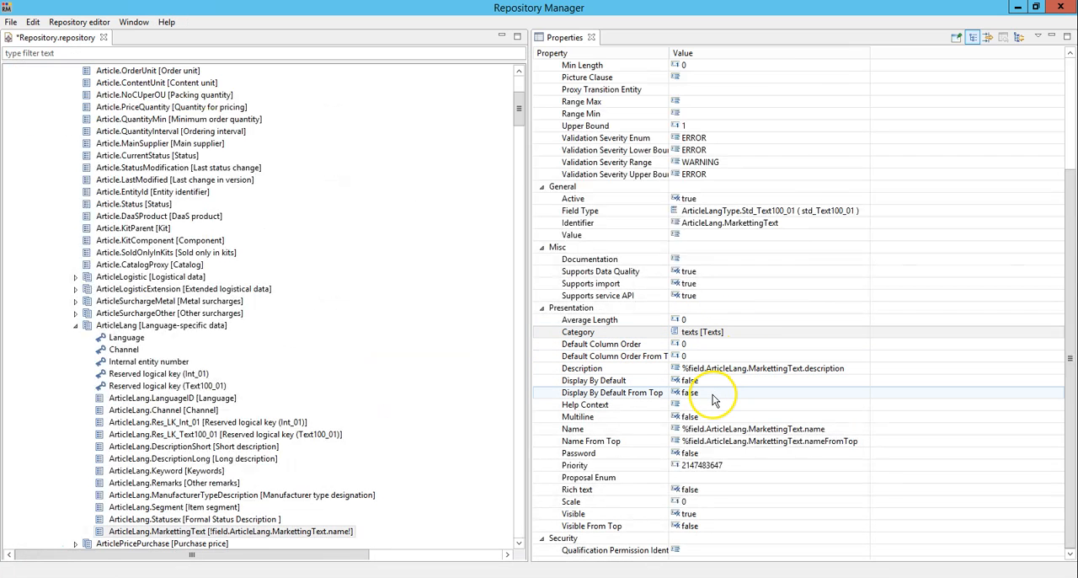
Set Display By Default, Display By Default From Top and Visible From Top all to true
click(691, 391)
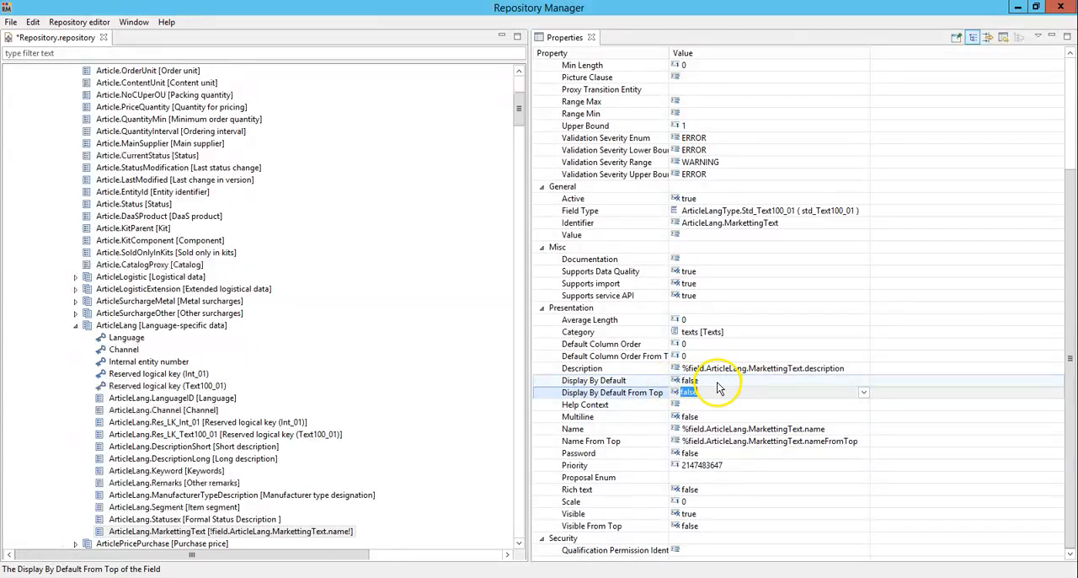
click(594, 380)
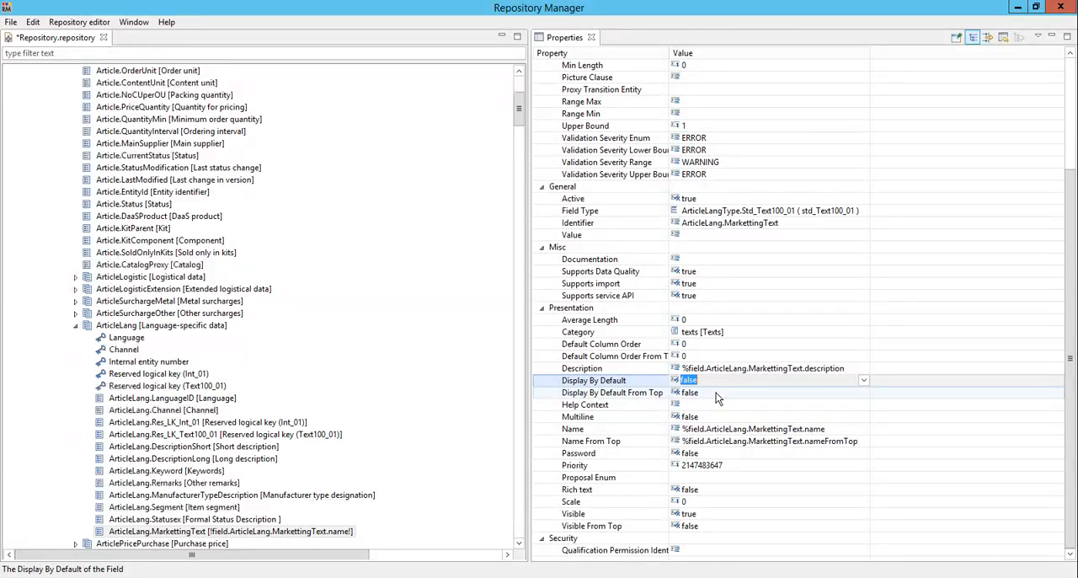
mouse_move(868, 396)
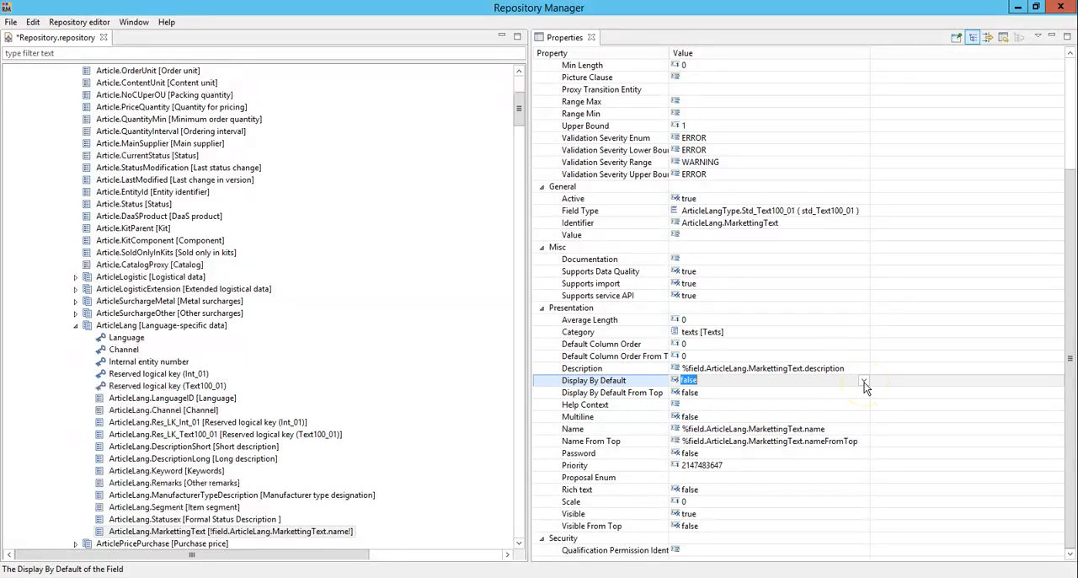
click(863, 381)
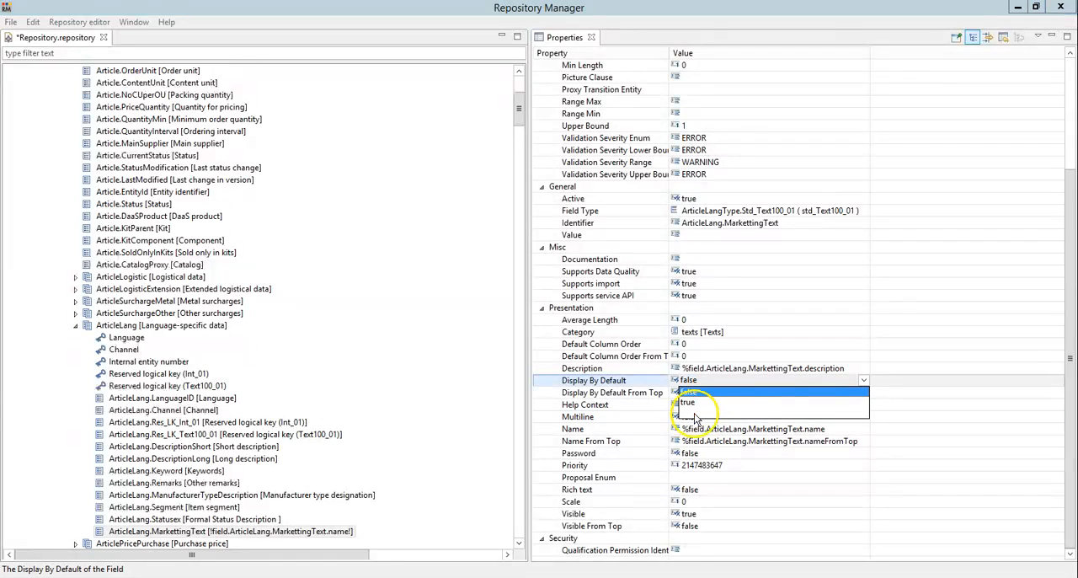
click(687, 403)
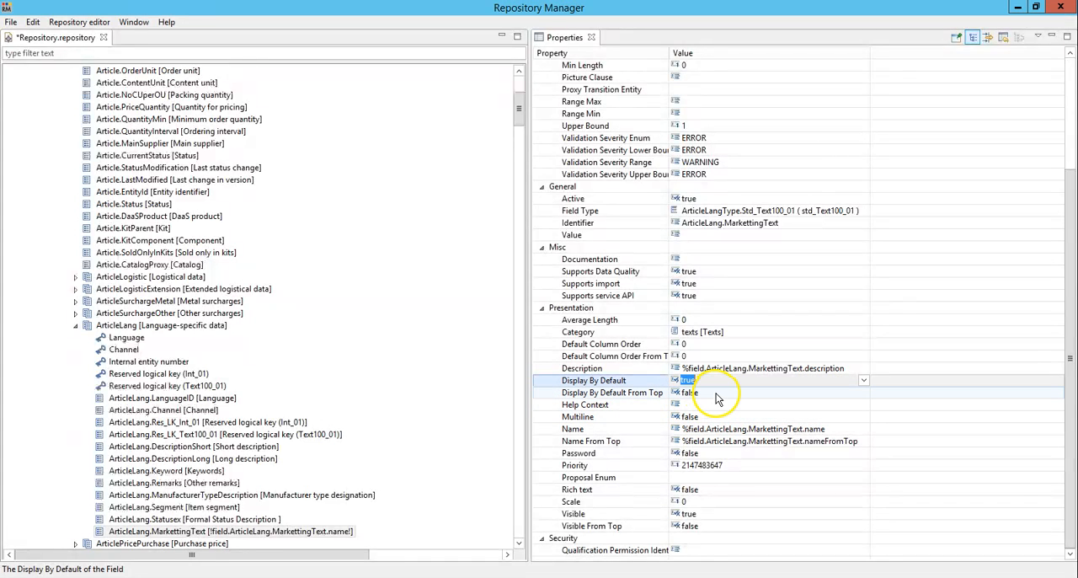
click(613, 393)
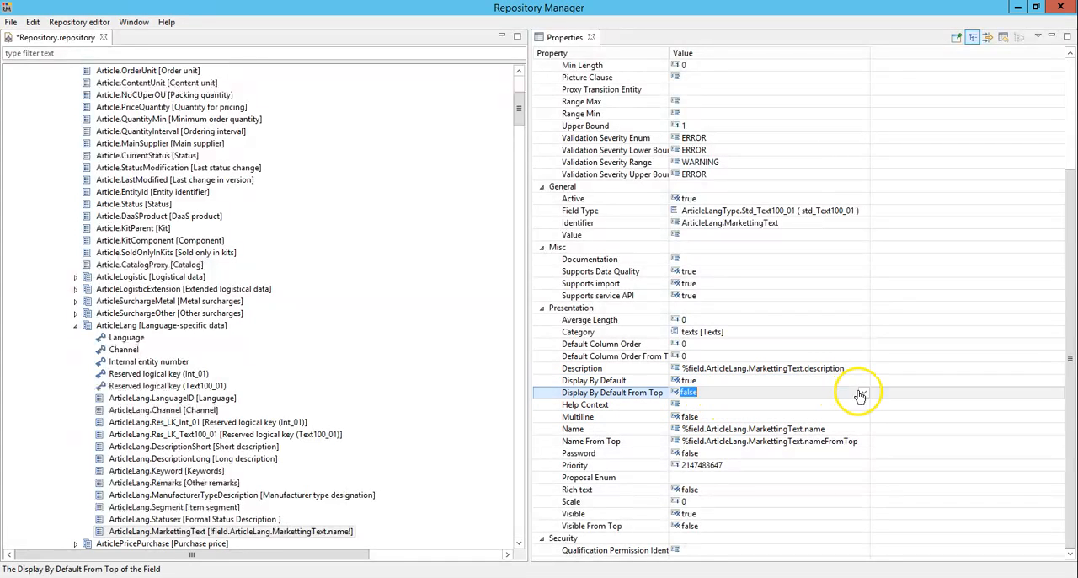
click(862, 391)
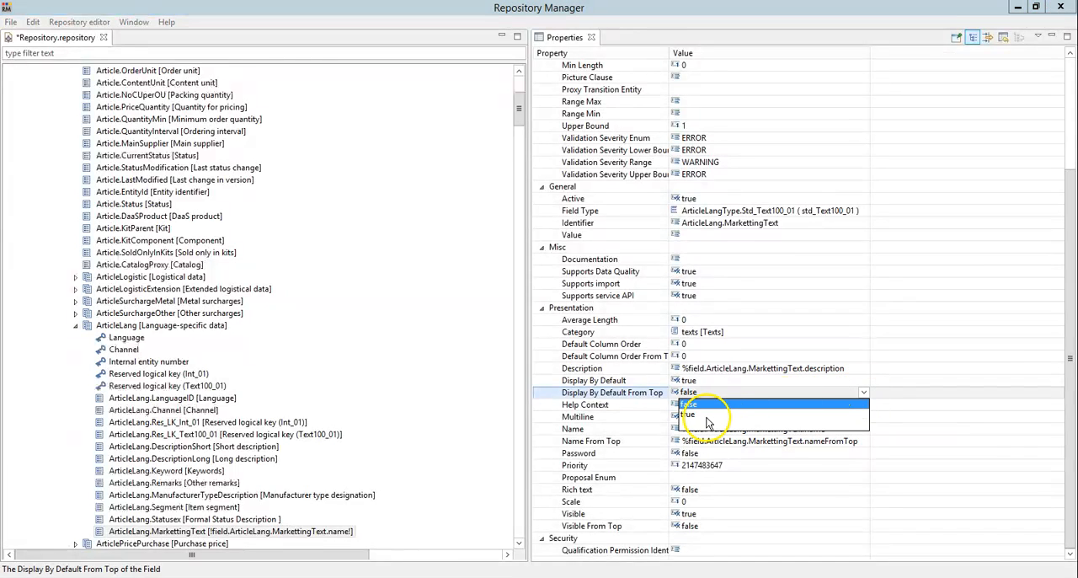
click(689, 413)
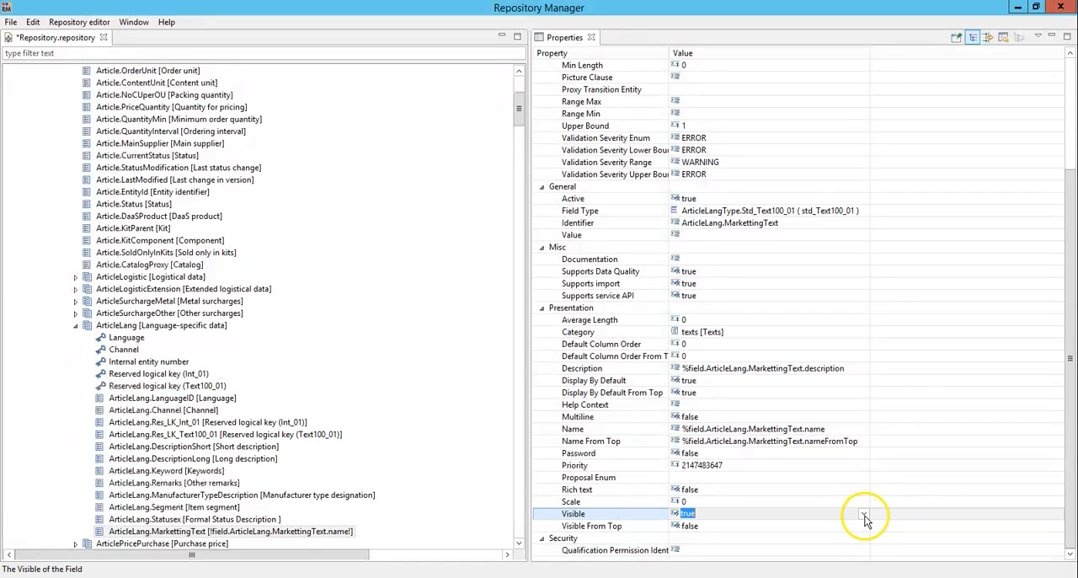
click(863, 513)
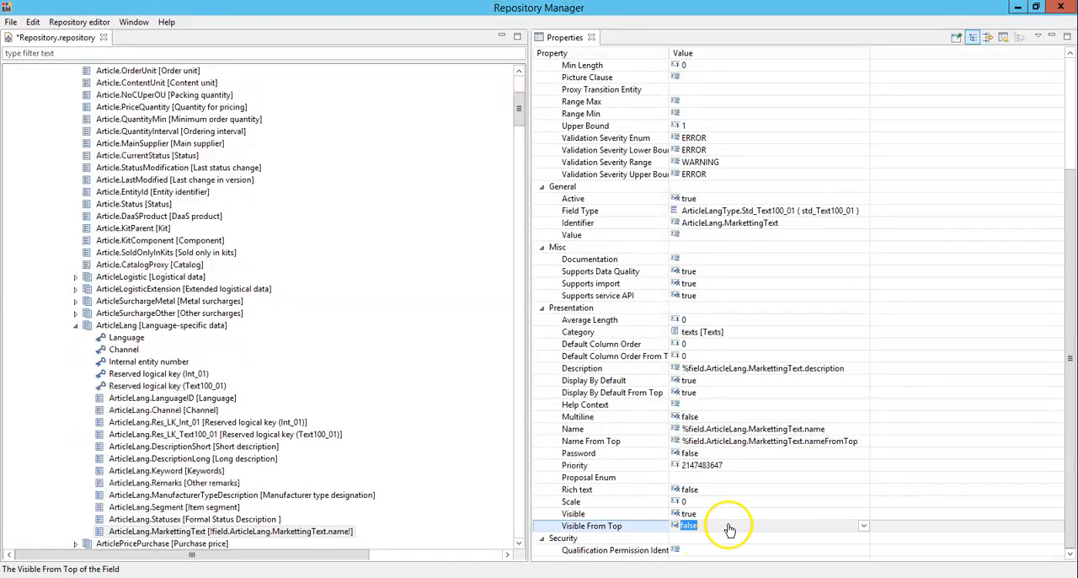
click(863, 526)
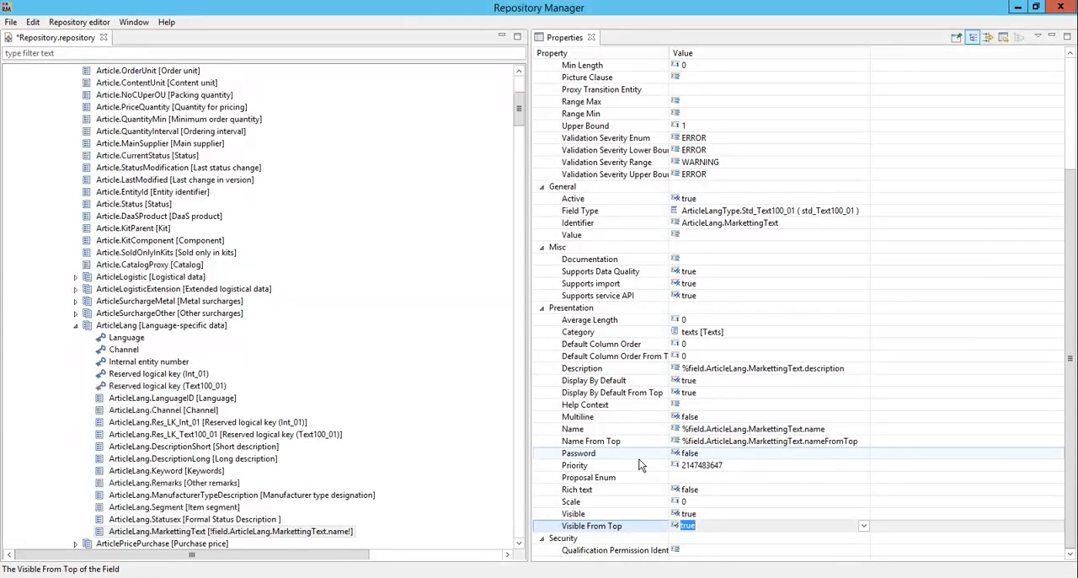
mouse_move(767, 495)
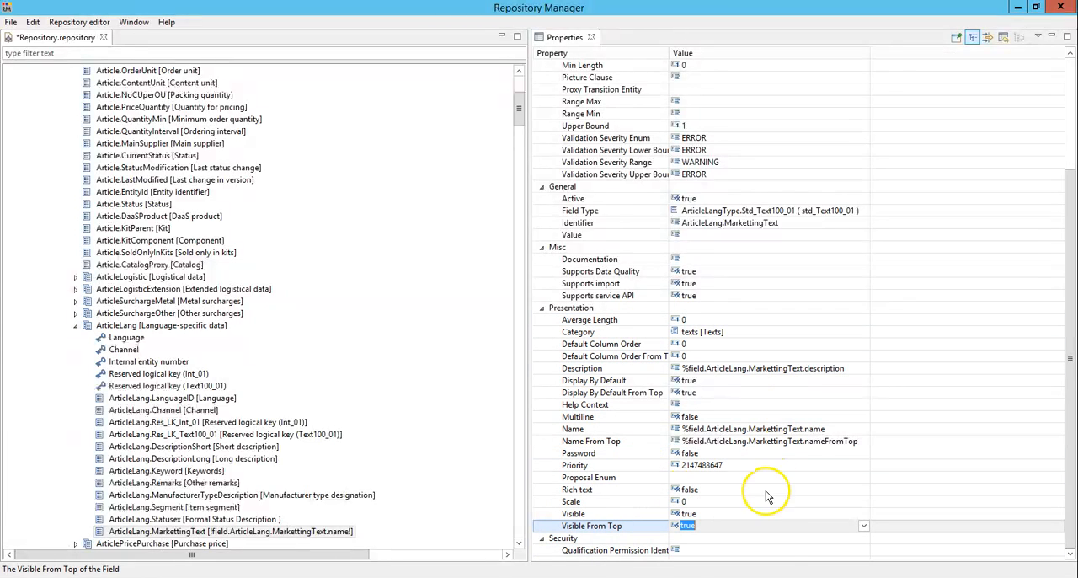
mouse_move(766, 482)
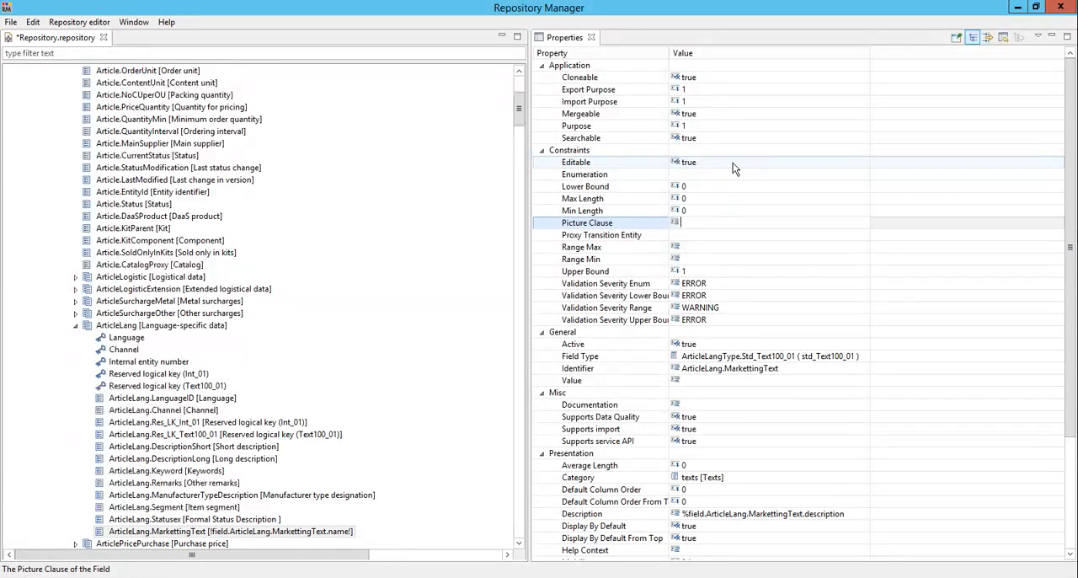
mouse_move(627, 185)
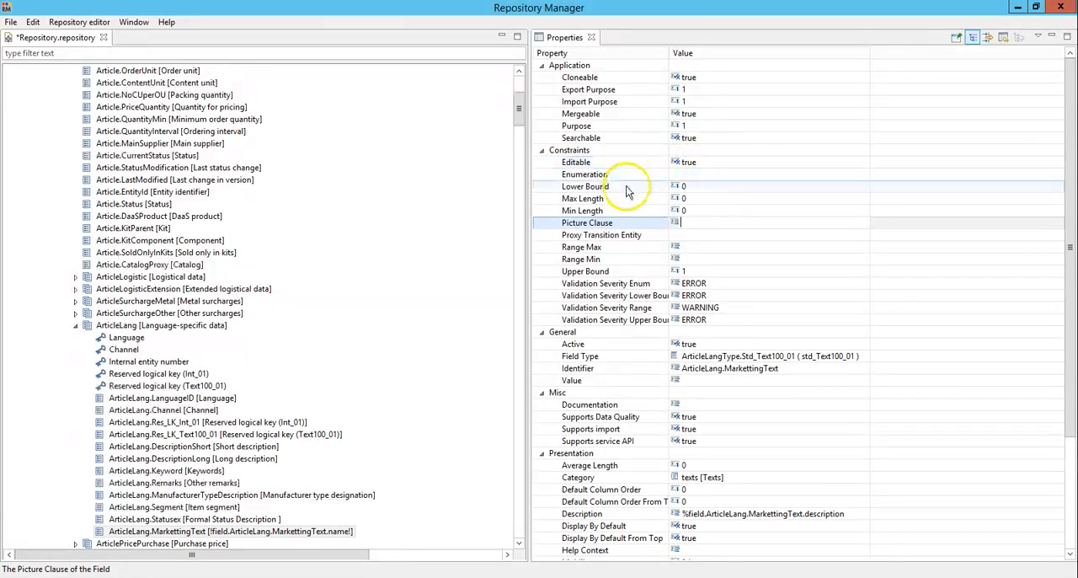
mouse_move(637, 199)
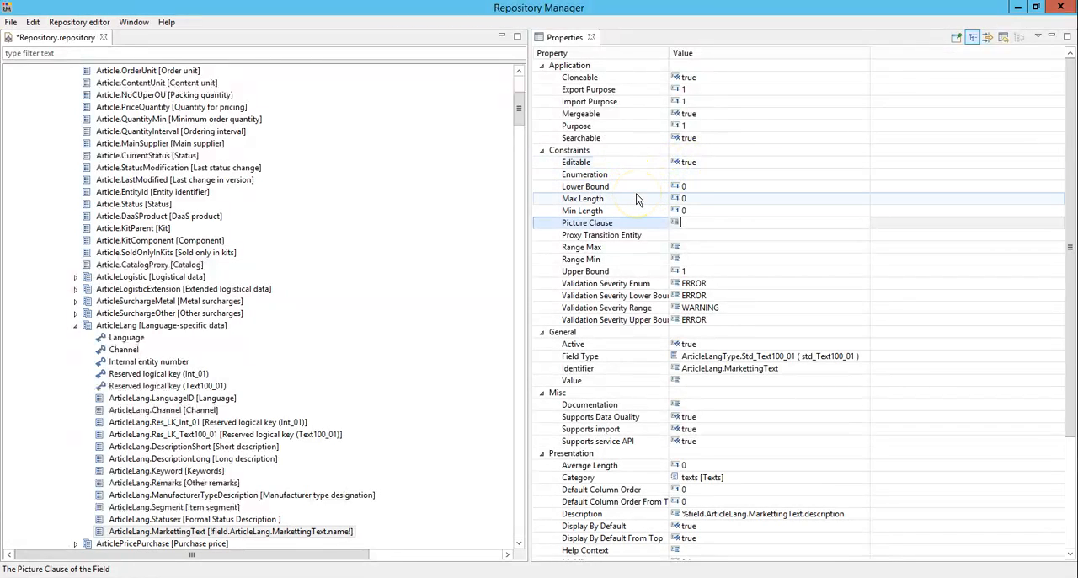
mouse_move(637, 186)
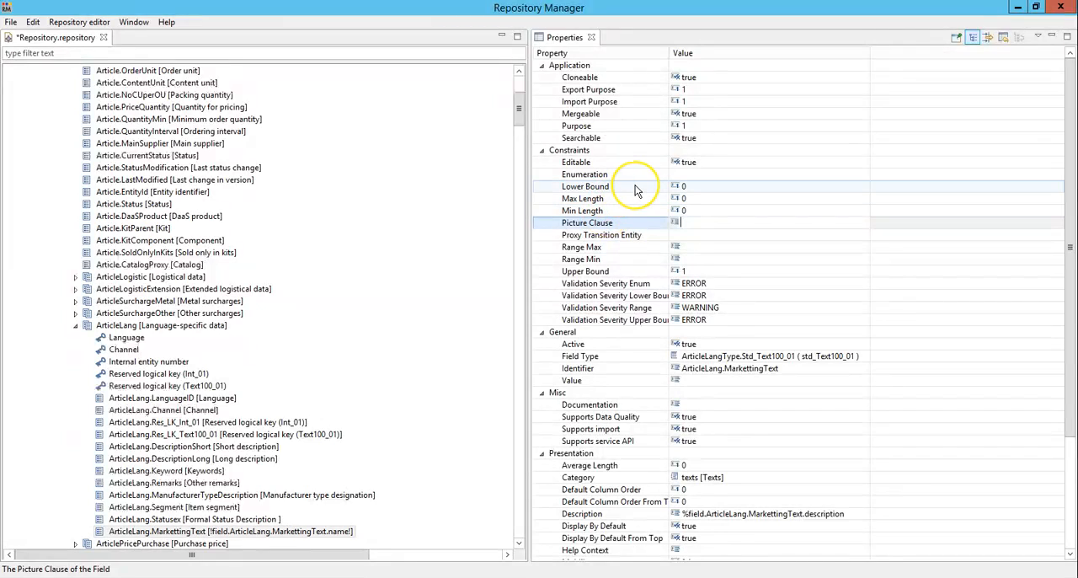
mouse_move(637, 185)
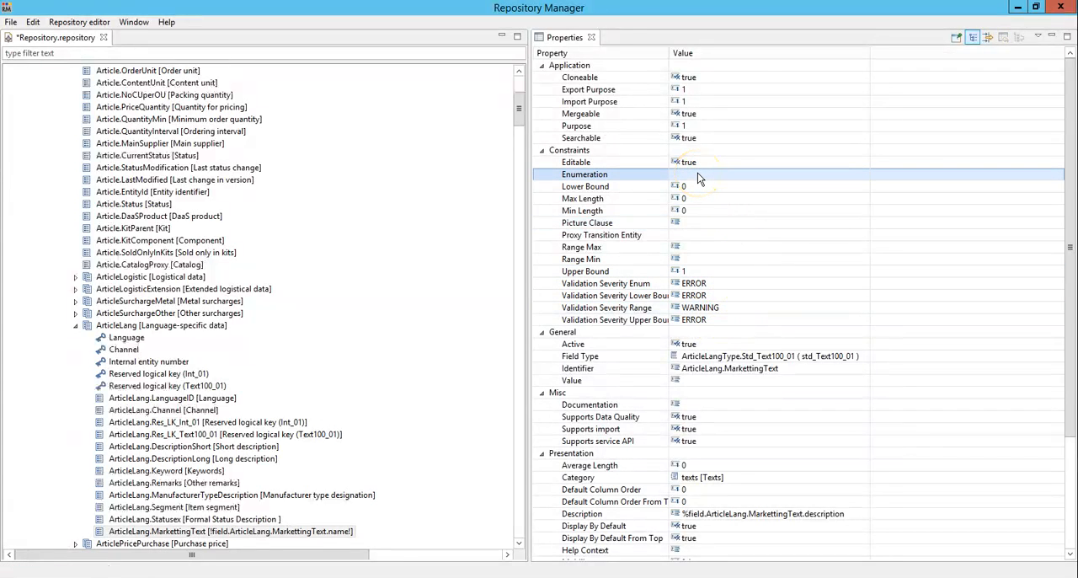
mouse_move(665, 215)
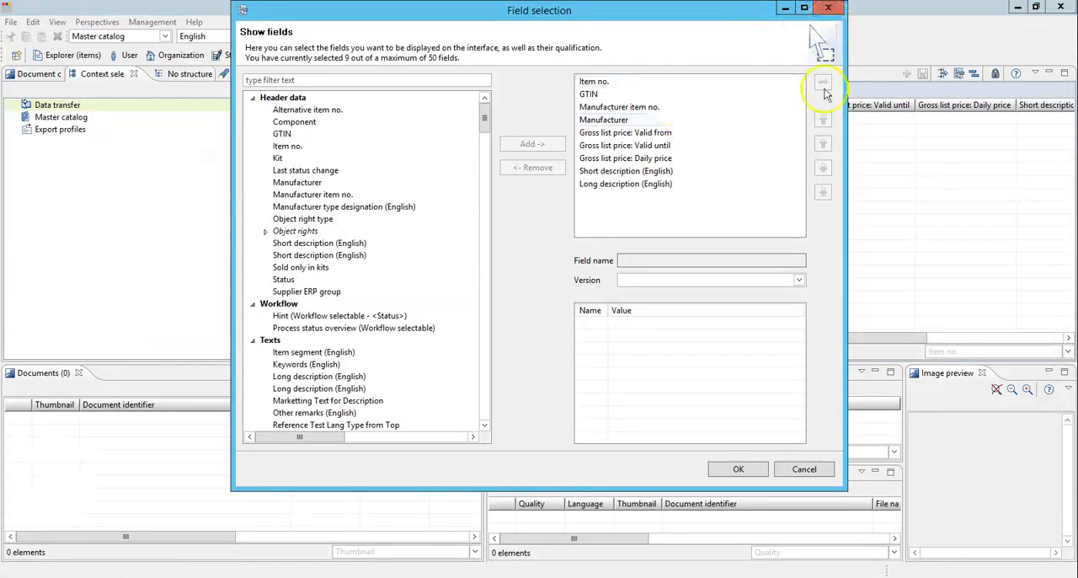
Close Field selection, list the Master catalog items and edit the second item's manufacturer item no., entering AB
click(739, 469)
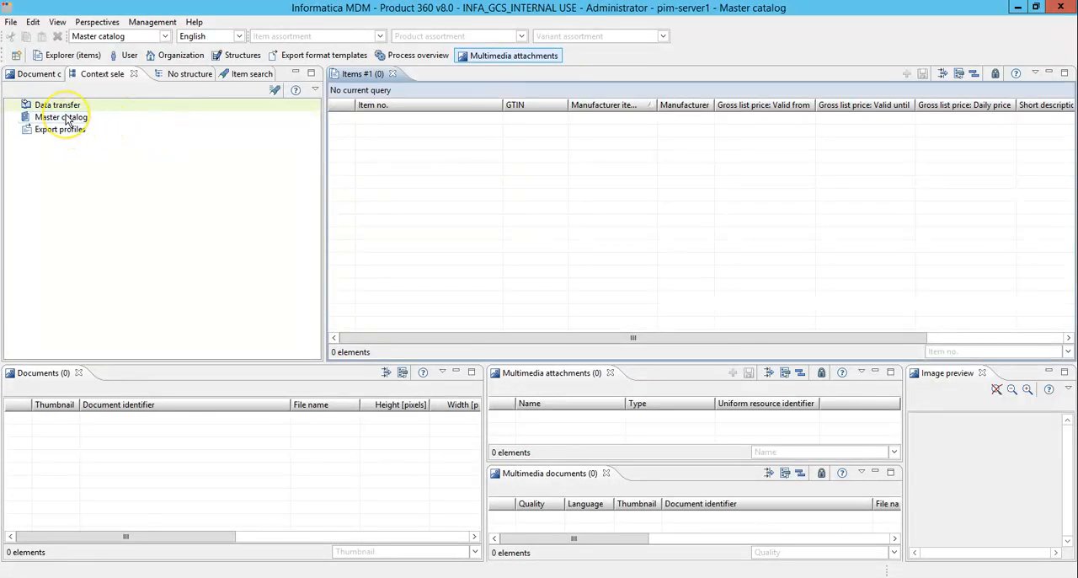
click(61, 116)
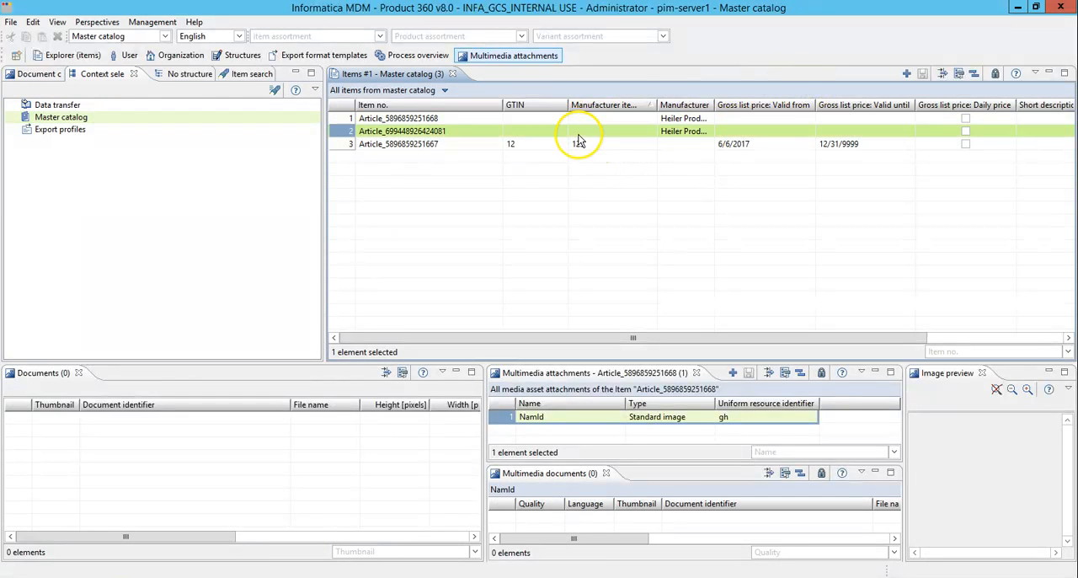
double_click(580, 132)
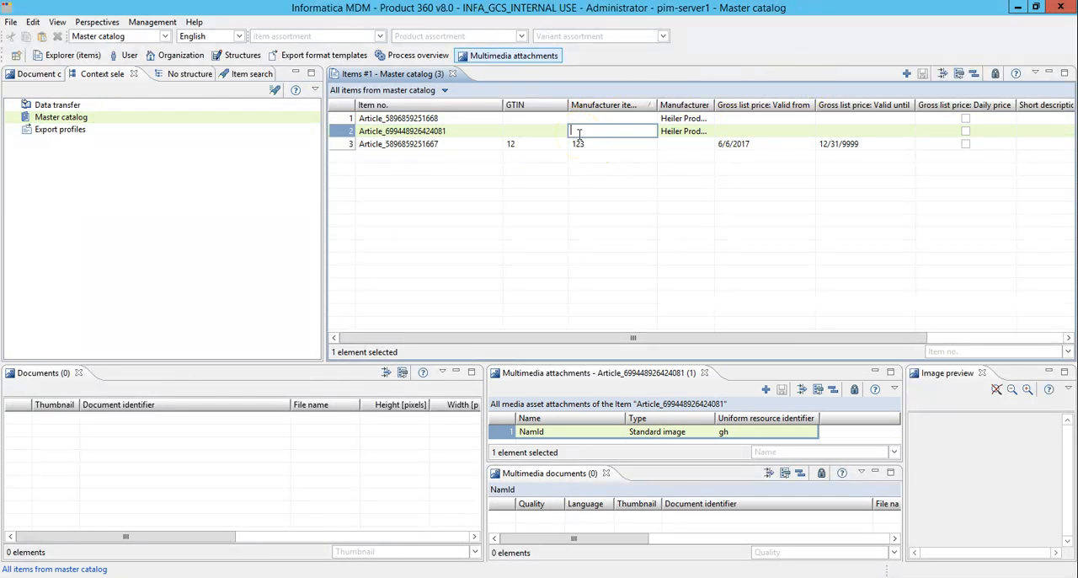
text(AB)
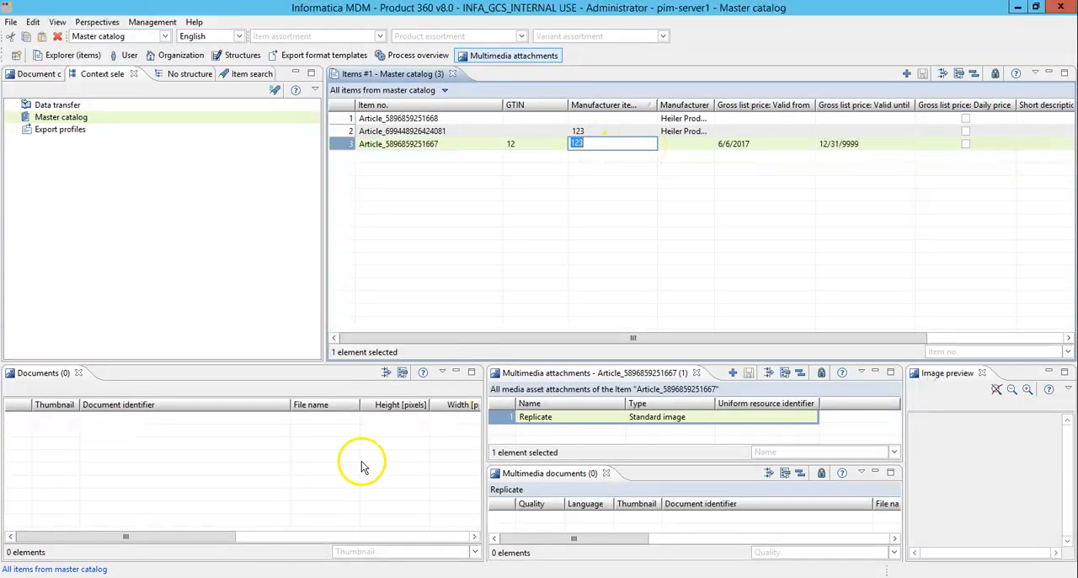
mouse_move(573, 236)
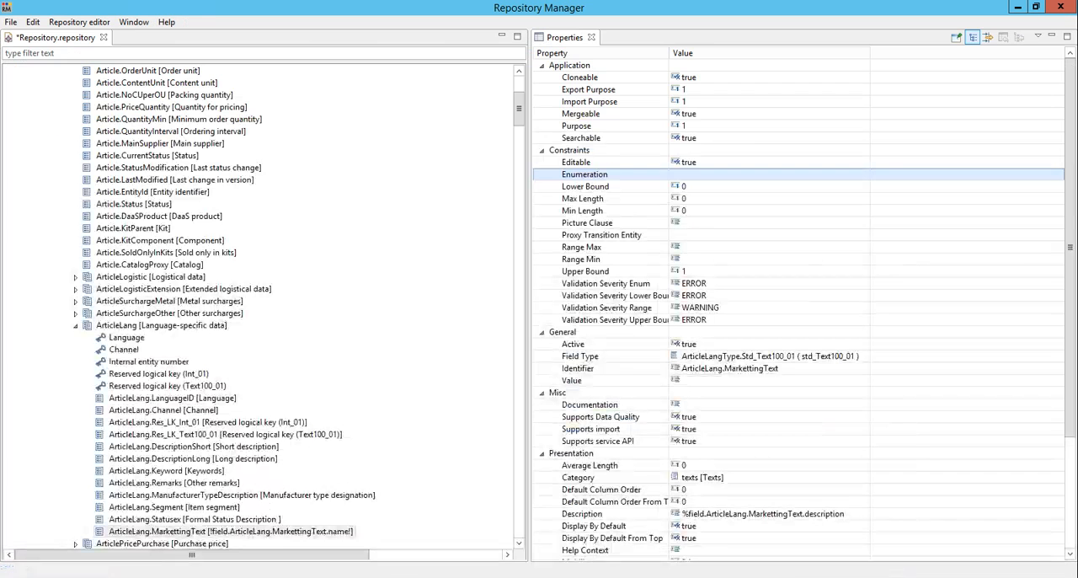
Set the field's Enumeration constraint to Enum.ArticleStatusEx [StatusEnum]
click(759, 175)
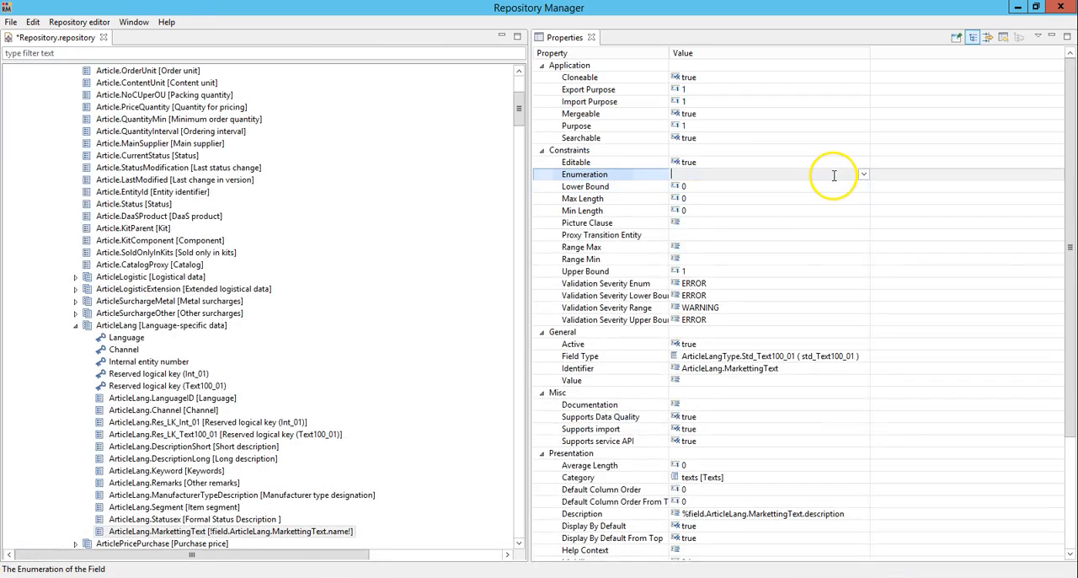
click(863, 176)
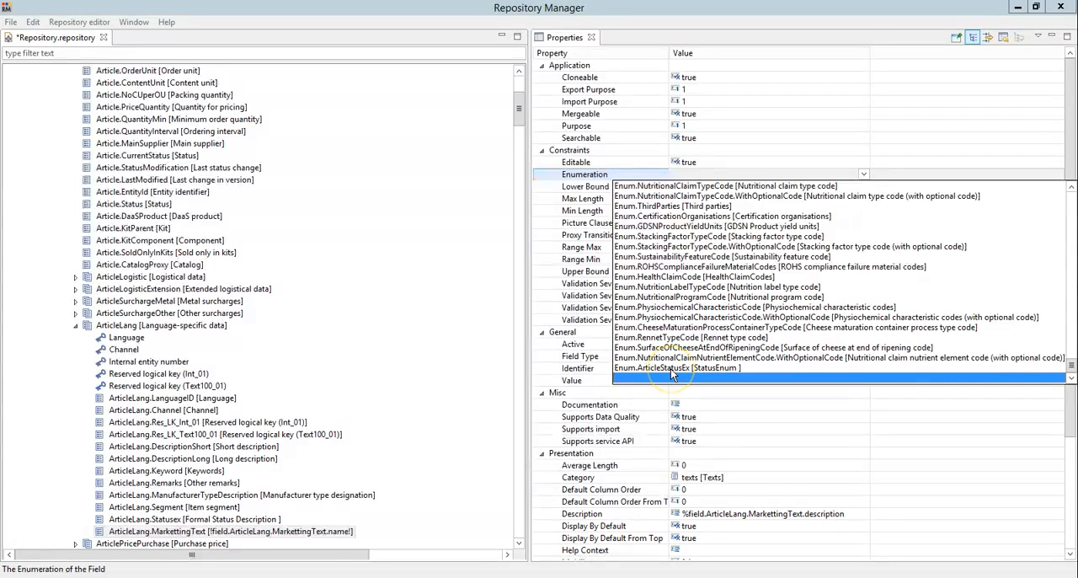
click(677, 367)
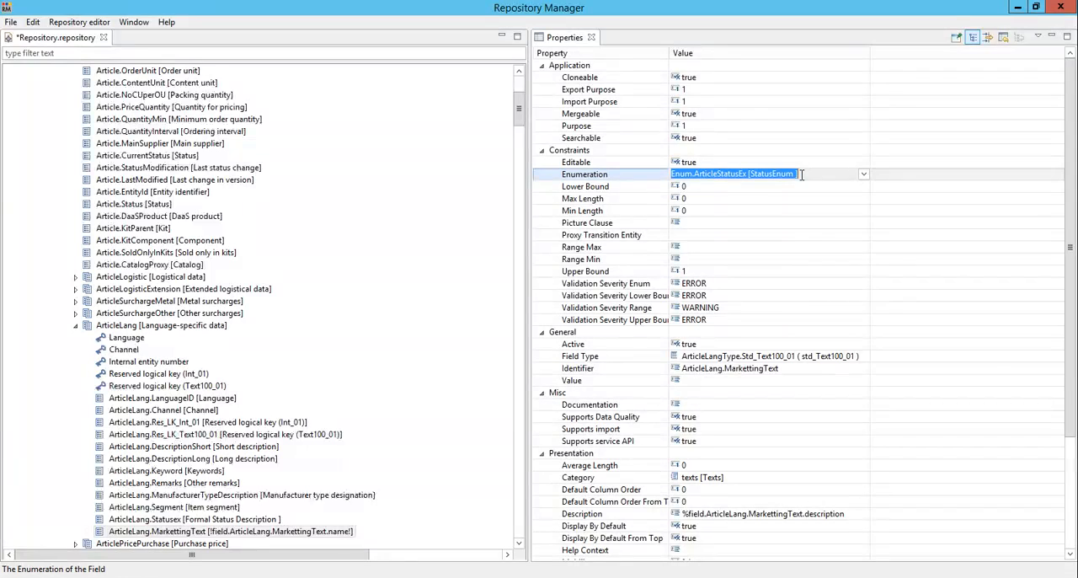
click(863, 174)
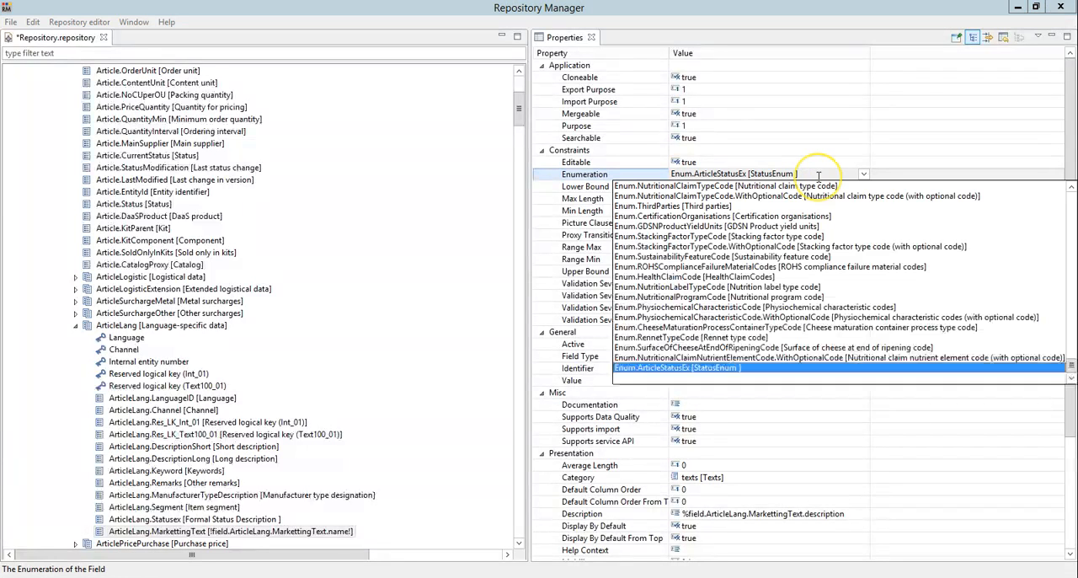
click(678, 368)
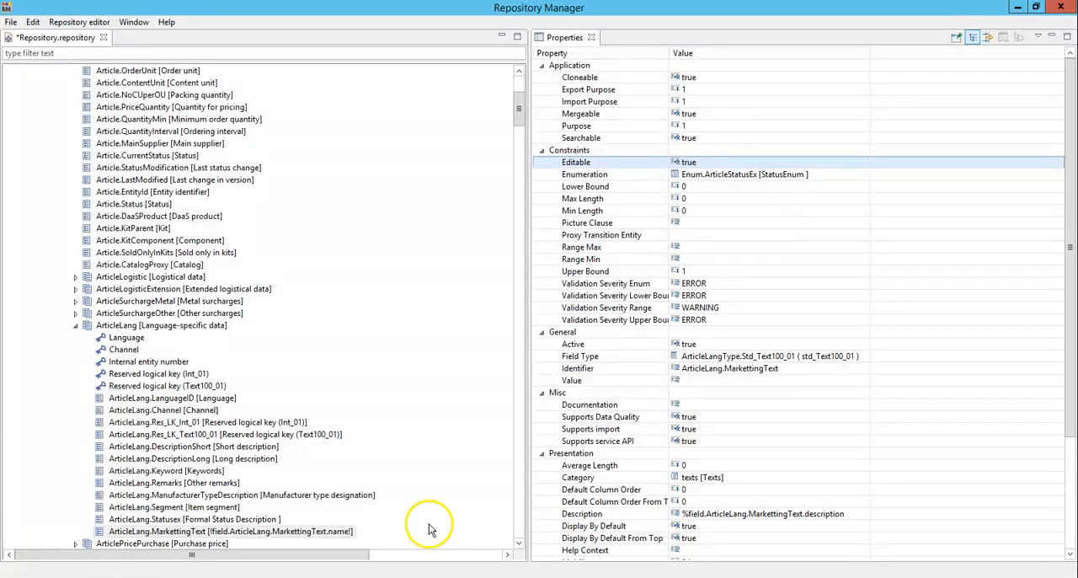
mouse_move(506, 416)
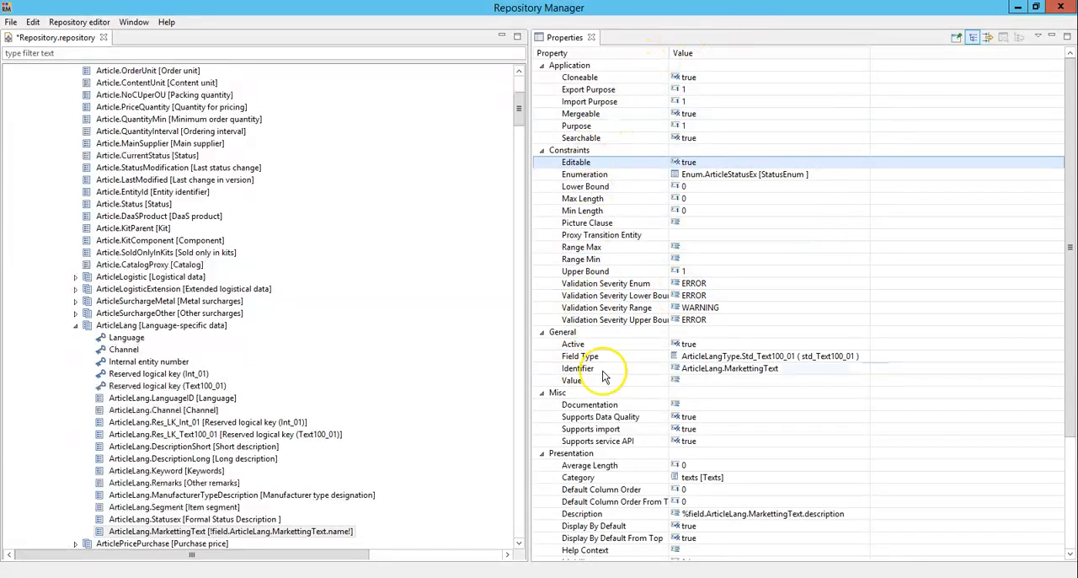
mouse_move(776, 110)
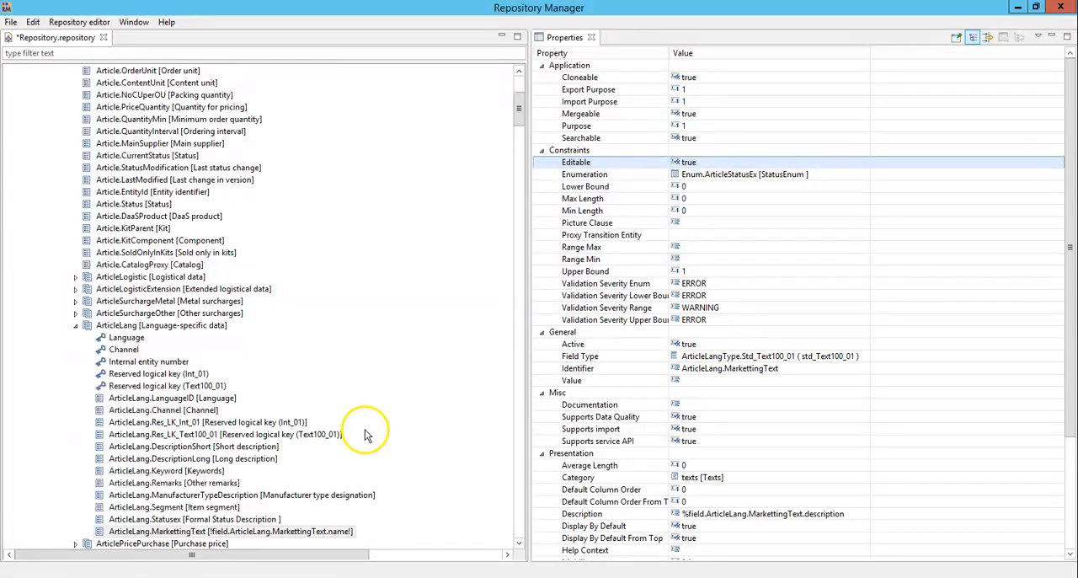
mouse_move(407, 418)
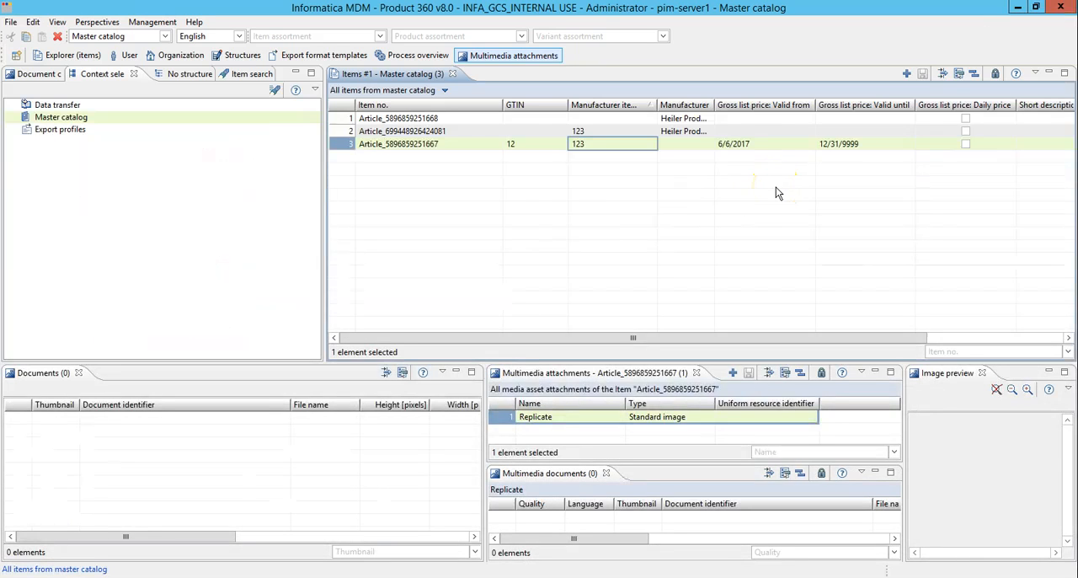
mouse_move(927, 126)
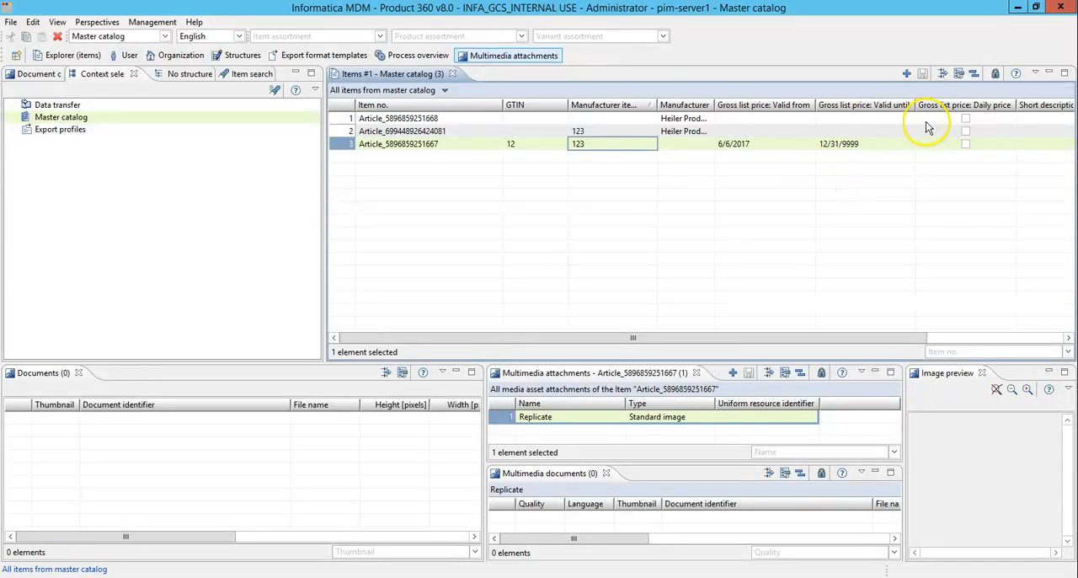
mouse_move(958, 74)
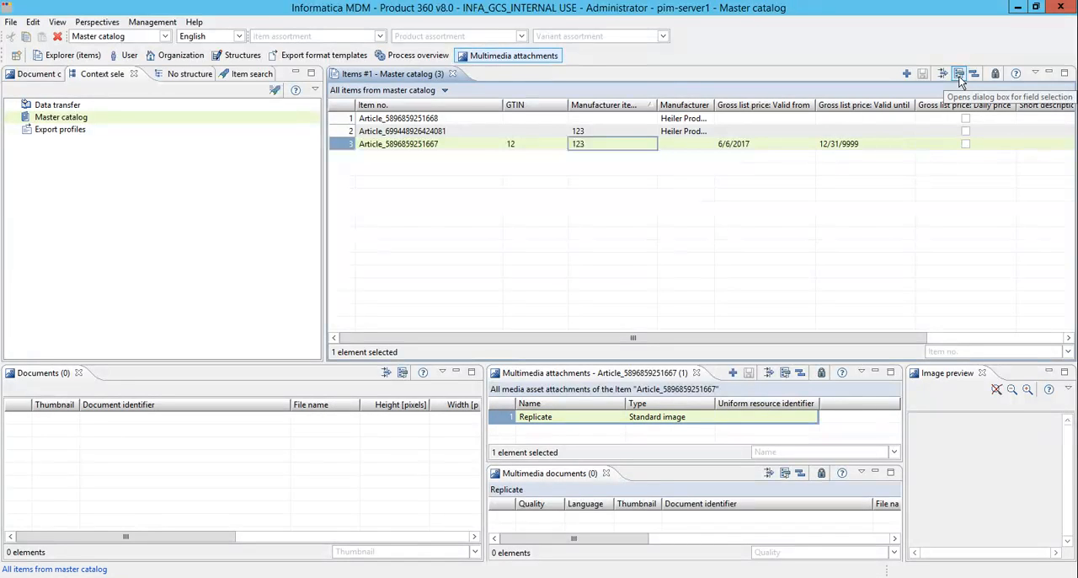
Add Texts > Marketing Text for Description to the item table's displayed fields and apply
click(959, 74)
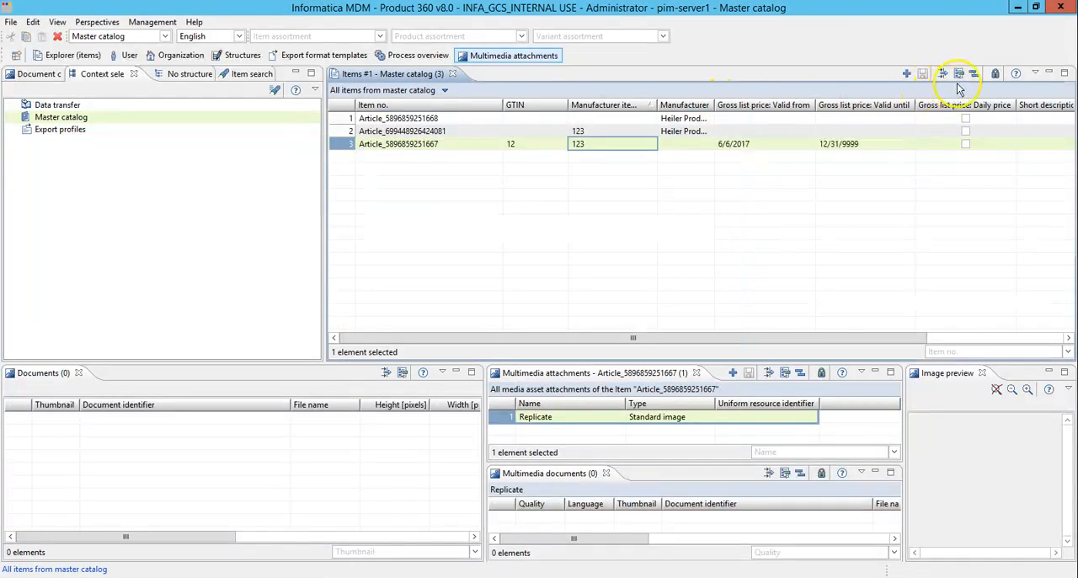
click(959, 75)
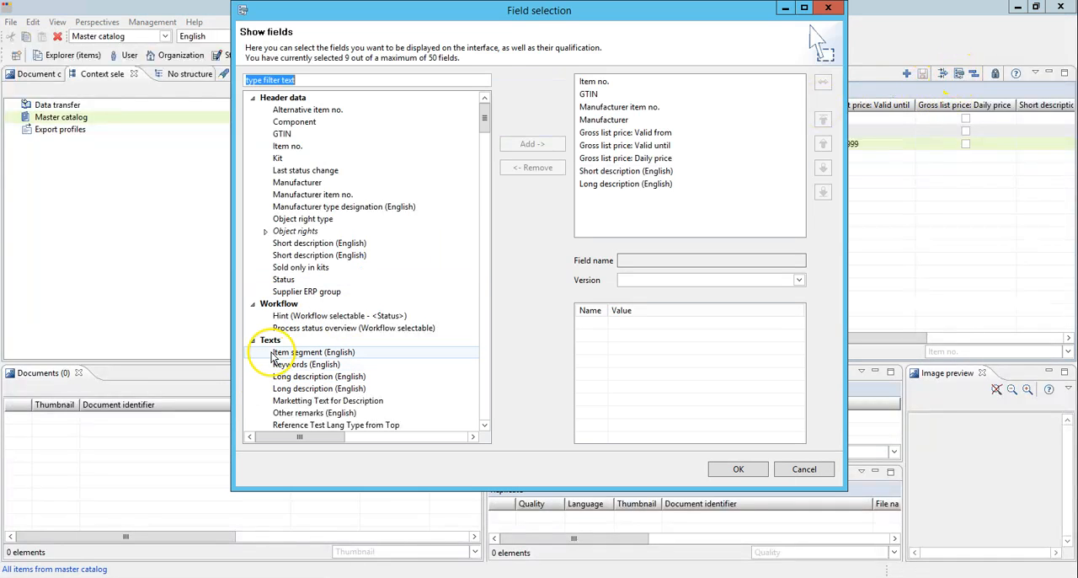
click(270, 338)
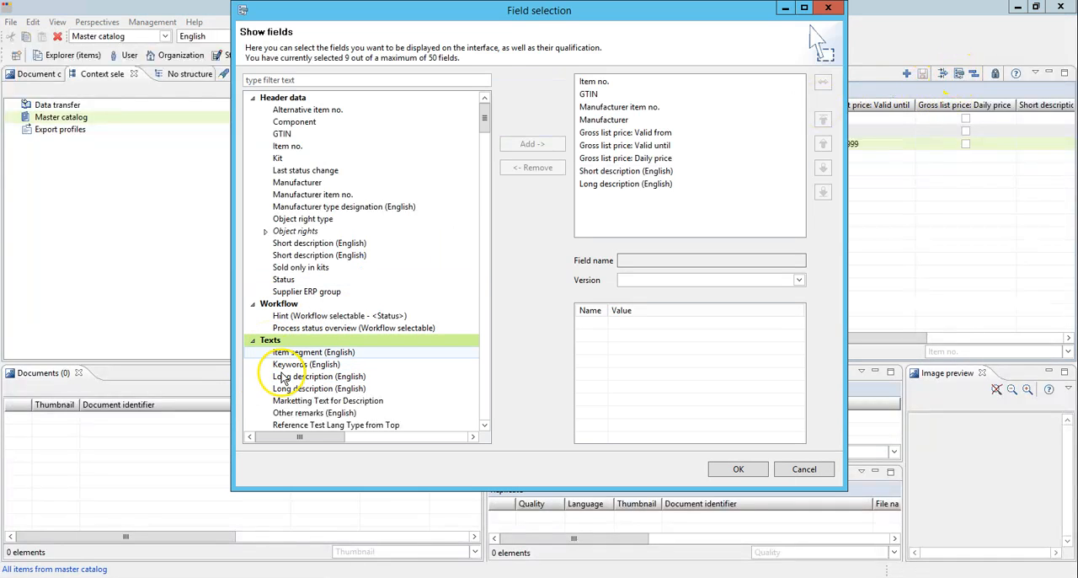
click(327, 401)
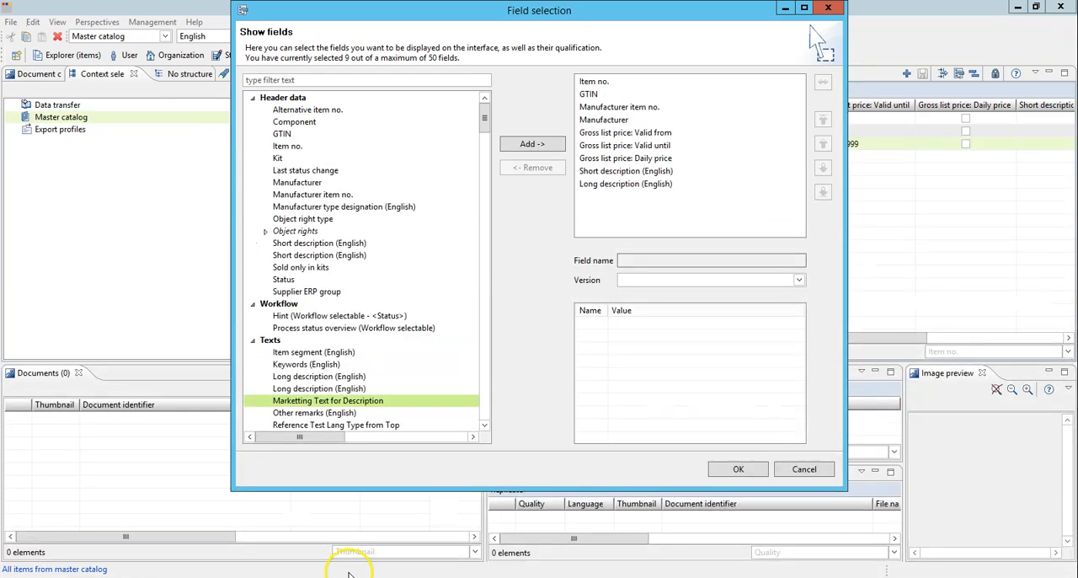
mouse_move(533, 145)
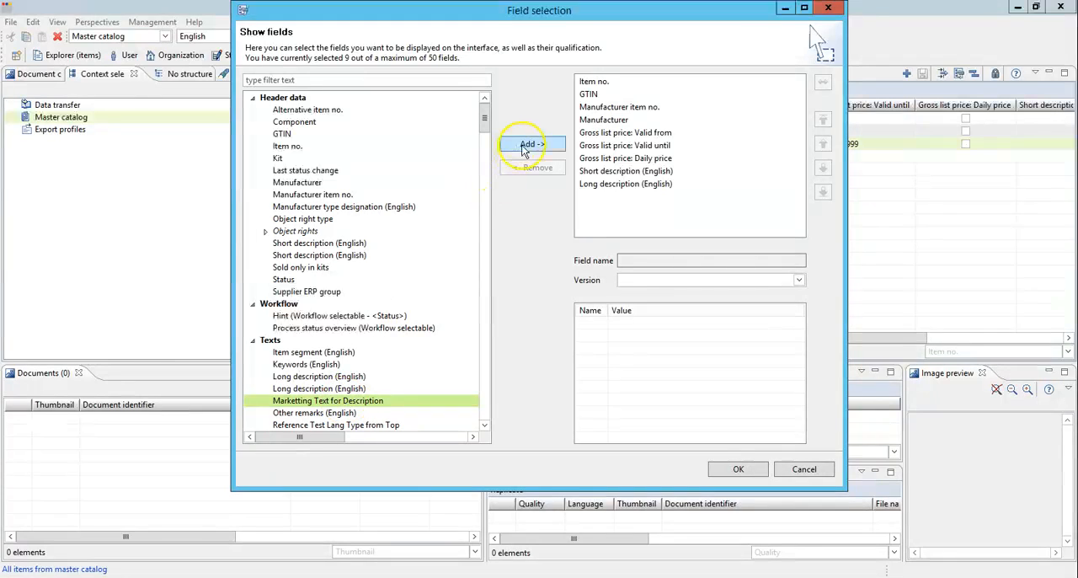
click(532, 143)
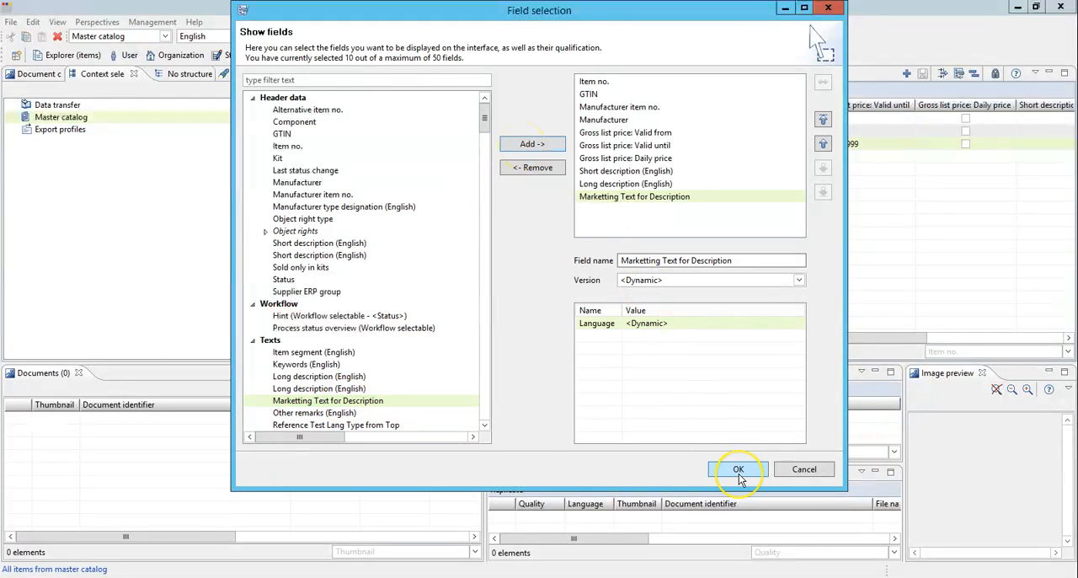
click(738, 468)
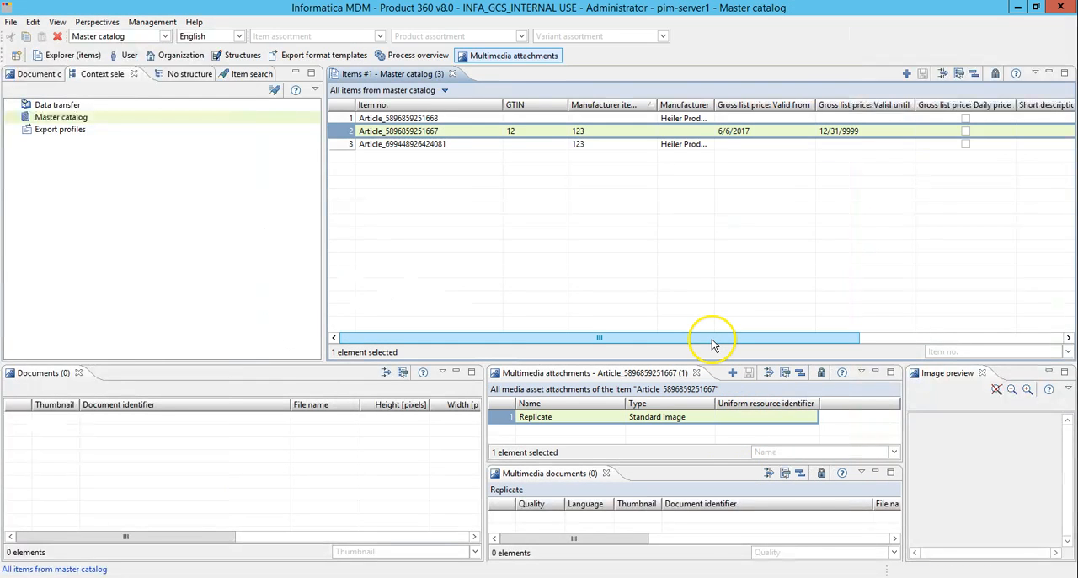
Choose Active in the second article's Marketing Text for Description cell
scroll(right, 3)
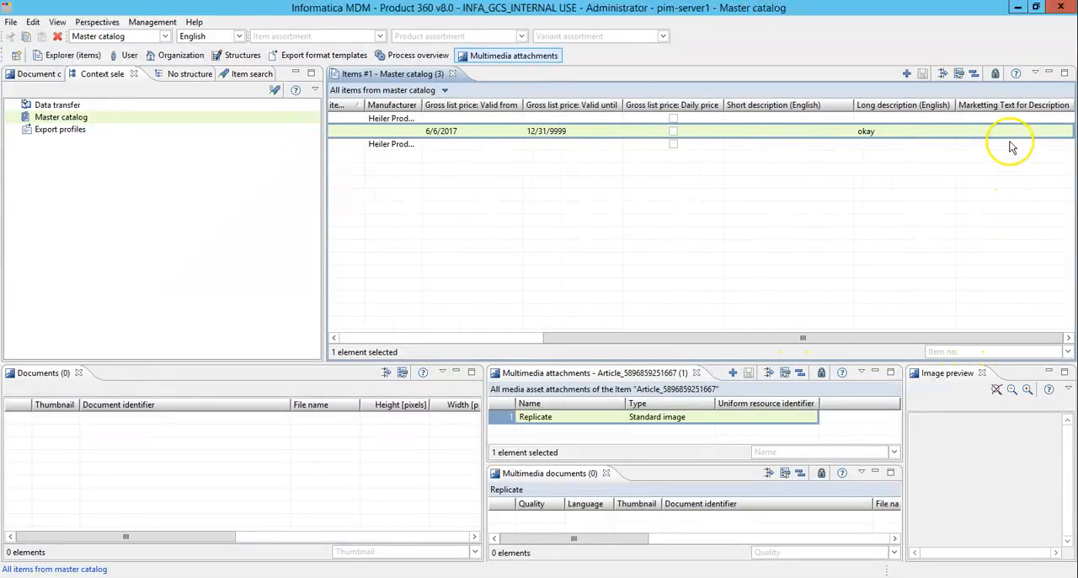
mouse_move(1008, 137)
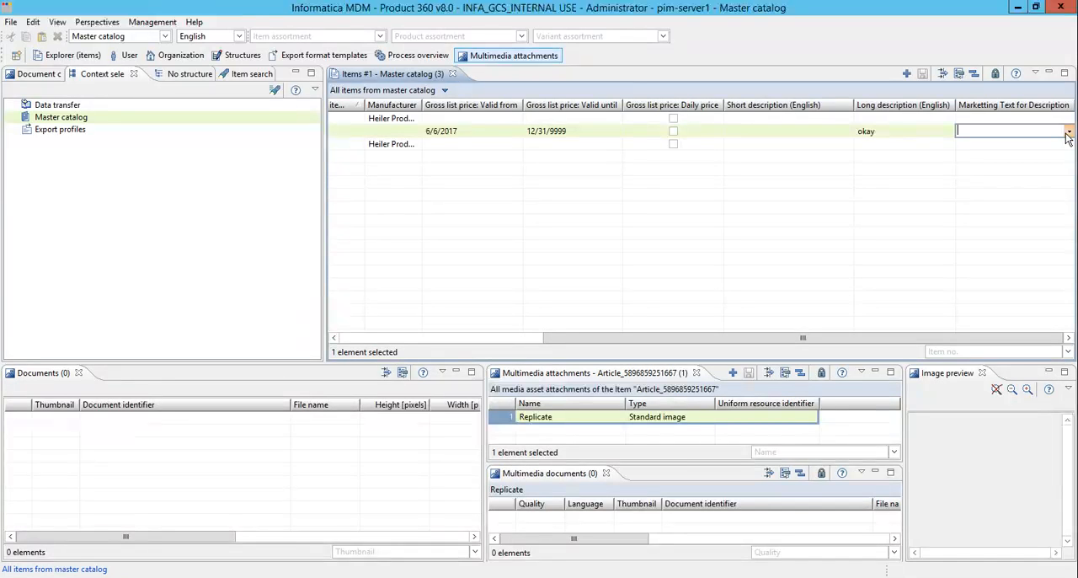
click(1069, 131)
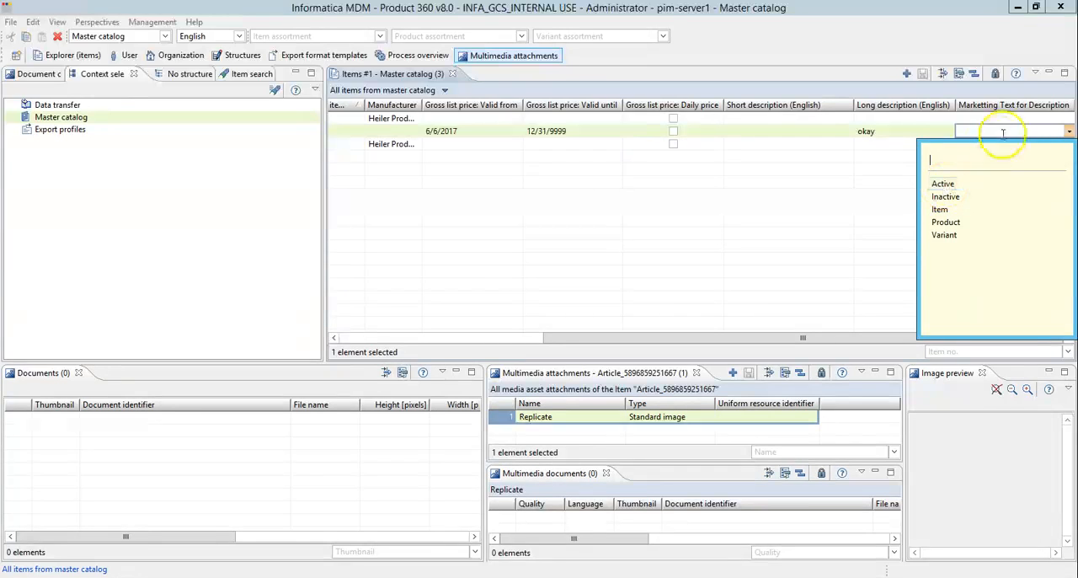
click(944, 182)
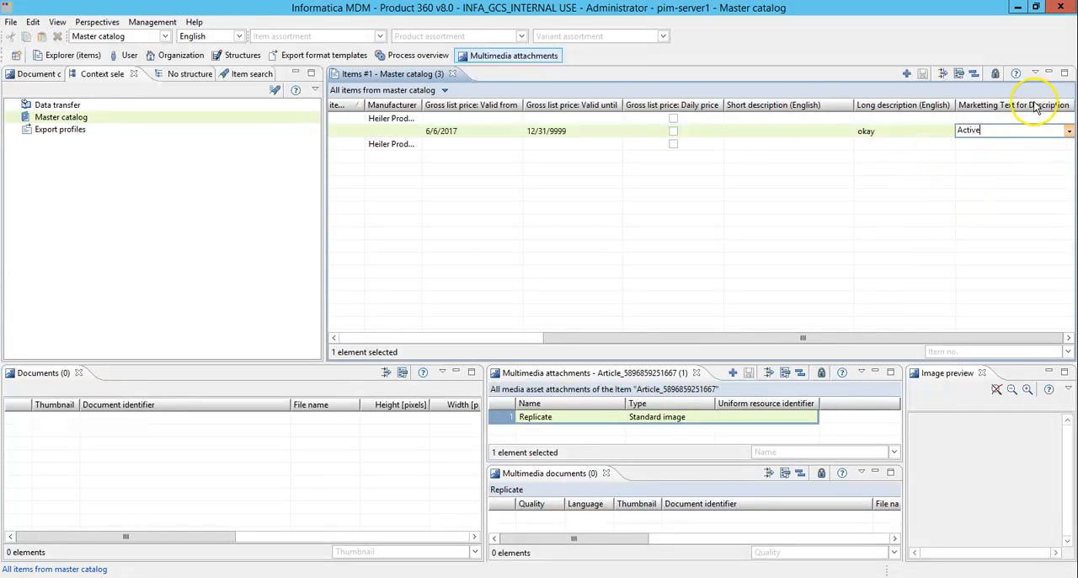
mouse_move(118, 495)
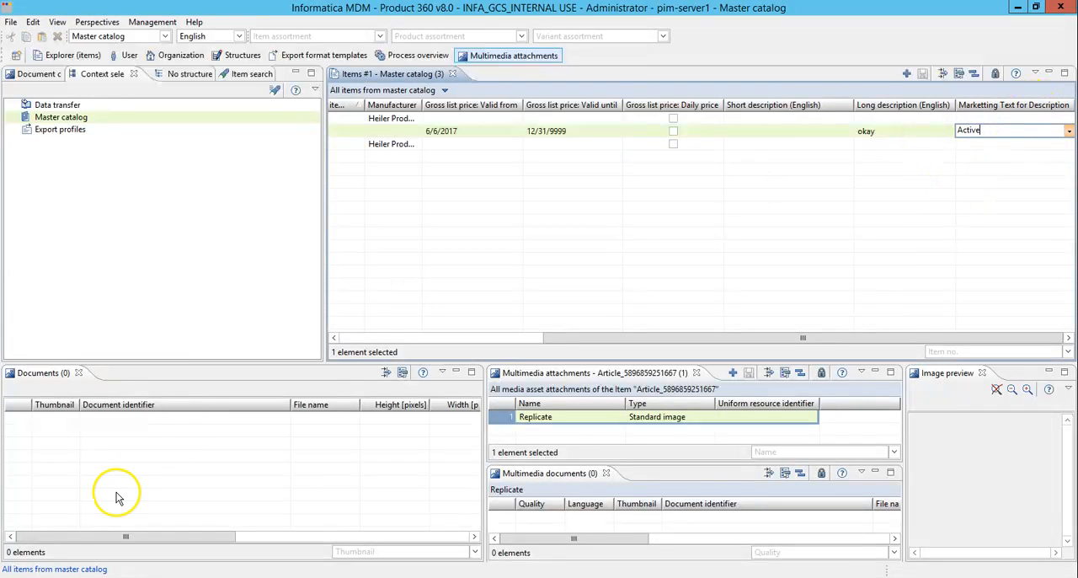